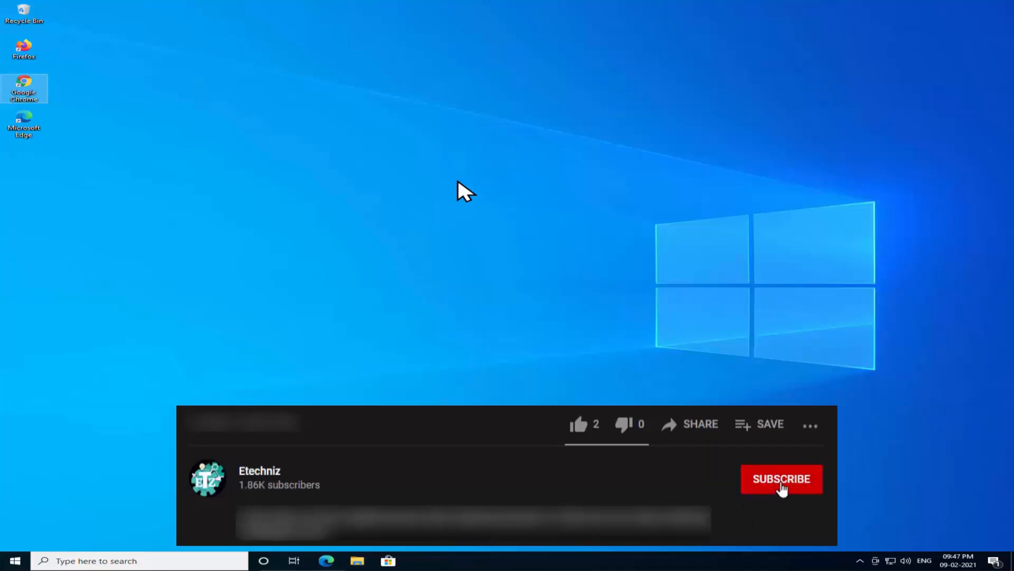
# Check in Control Panel's User Accounts that the account is a local administrator, then close it.
pyautogui.click(782, 478)
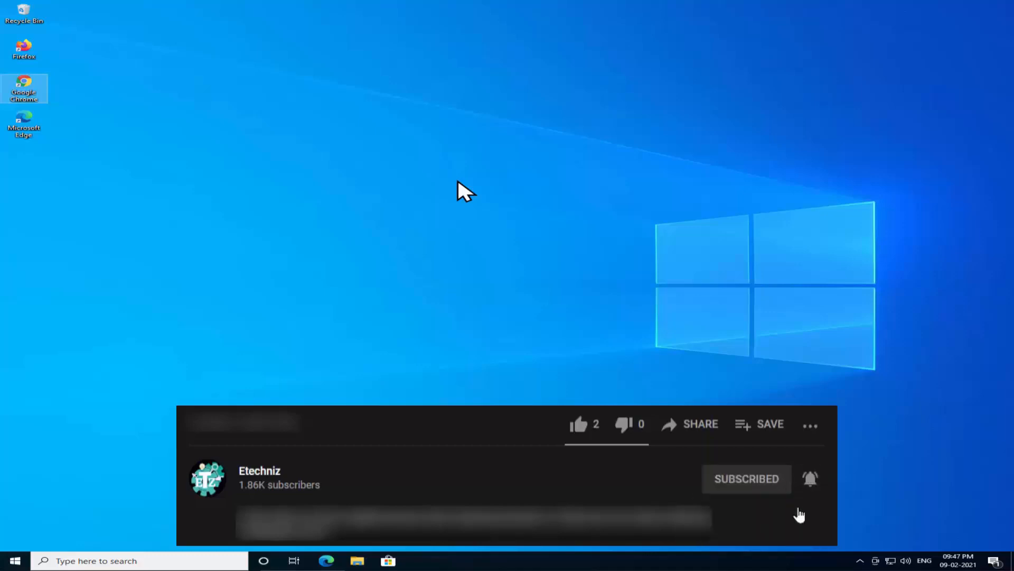
pyautogui.moveTo(579, 429)
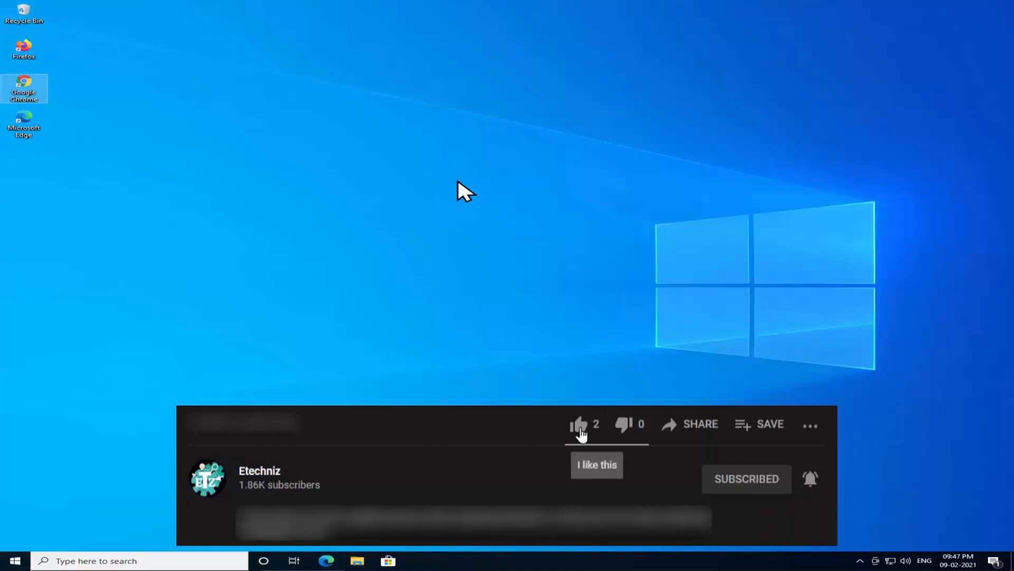
pyautogui.click(578, 424)
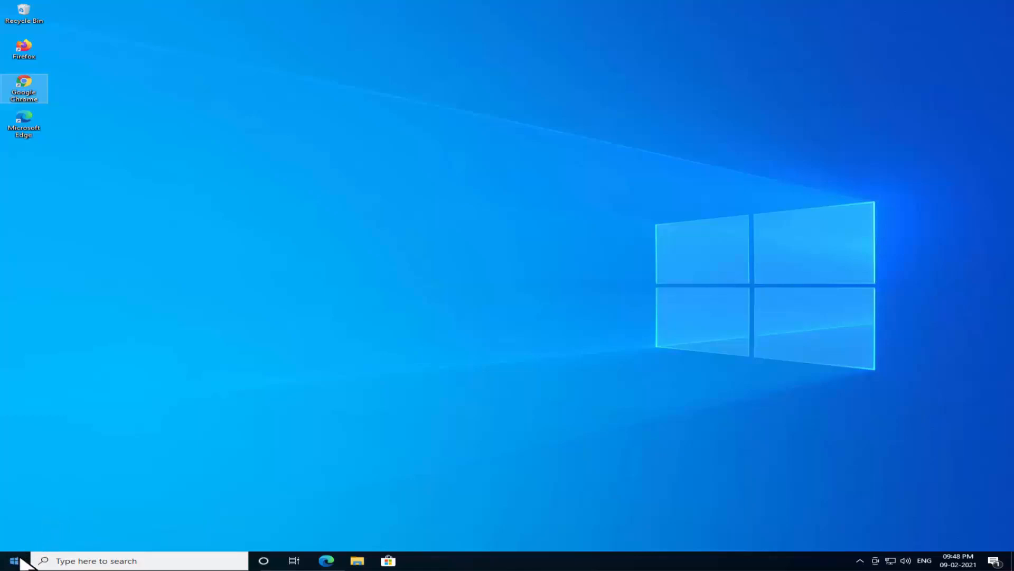
pyautogui.click(9, 560)
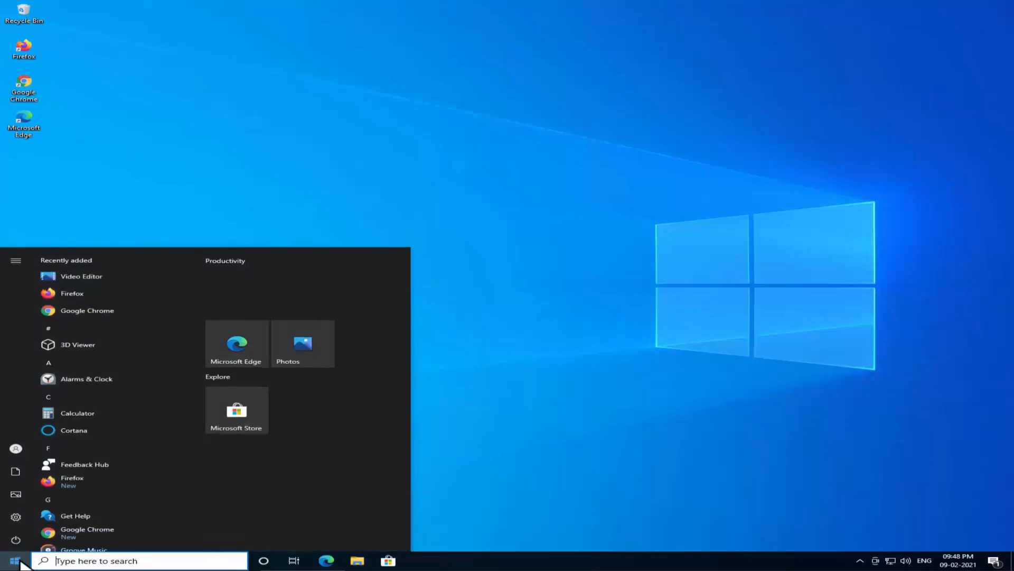
pyautogui.write('contro')
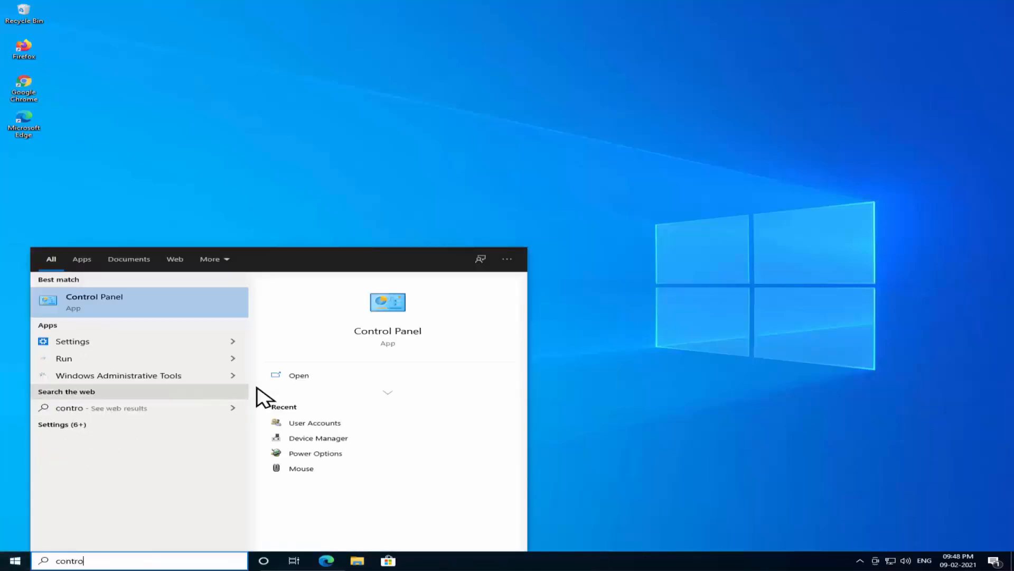
pyautogui.click(94, 301)
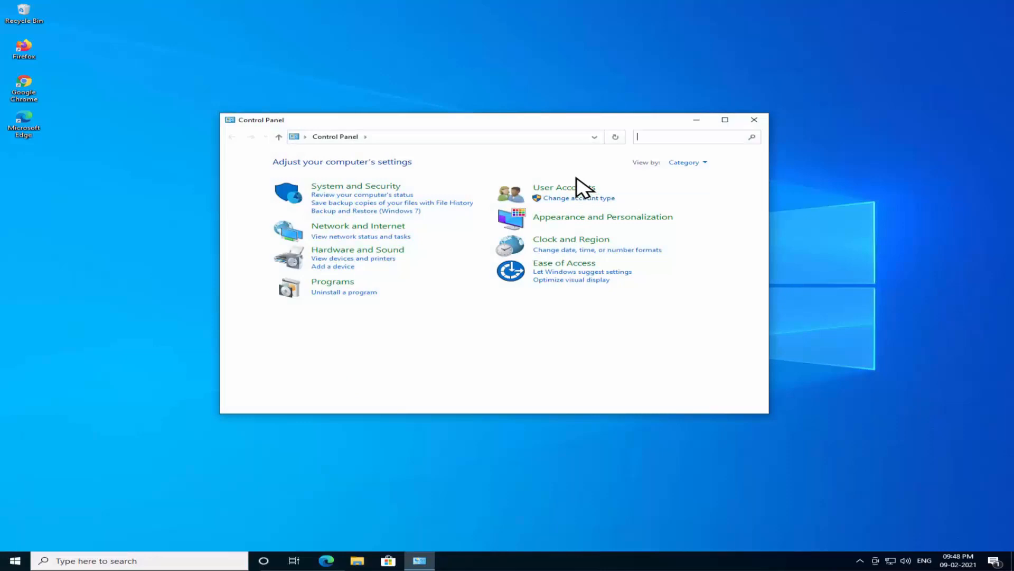
pyautogui.click(563, 187)
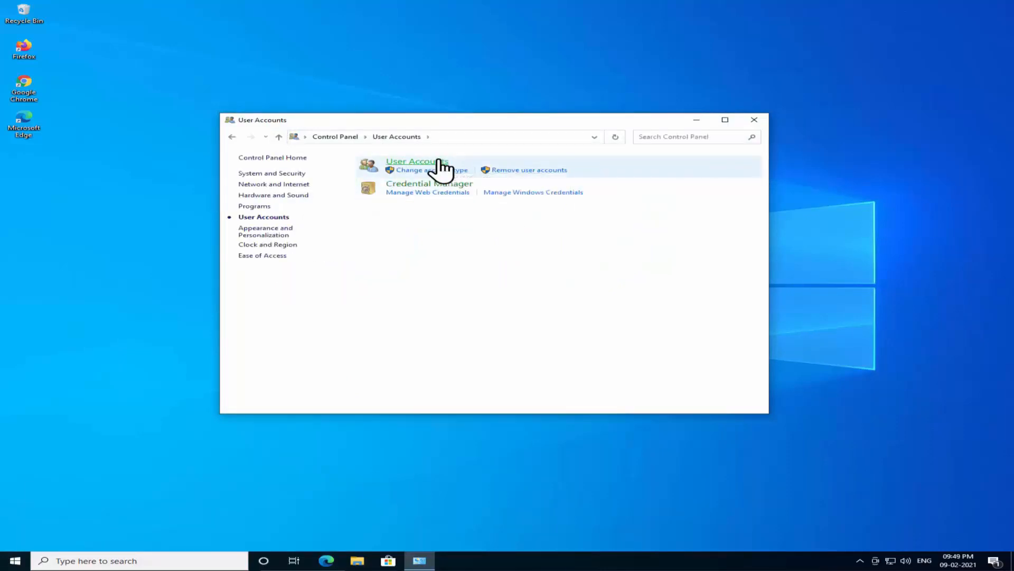
pyautogui.click(417, 162)
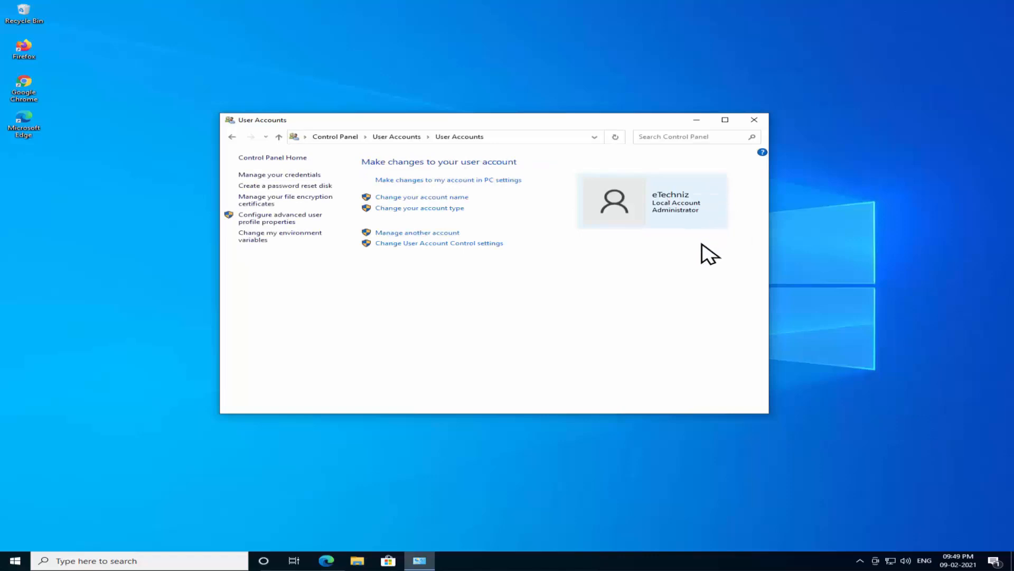
pyautogui.moveTo(733, 204)
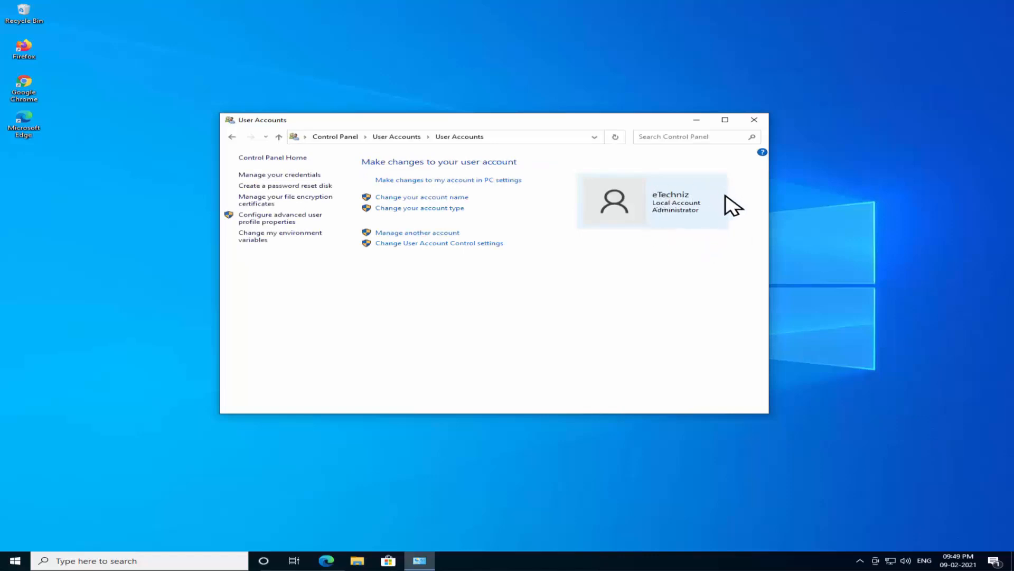
pyautogui.moveTo(694, 231)
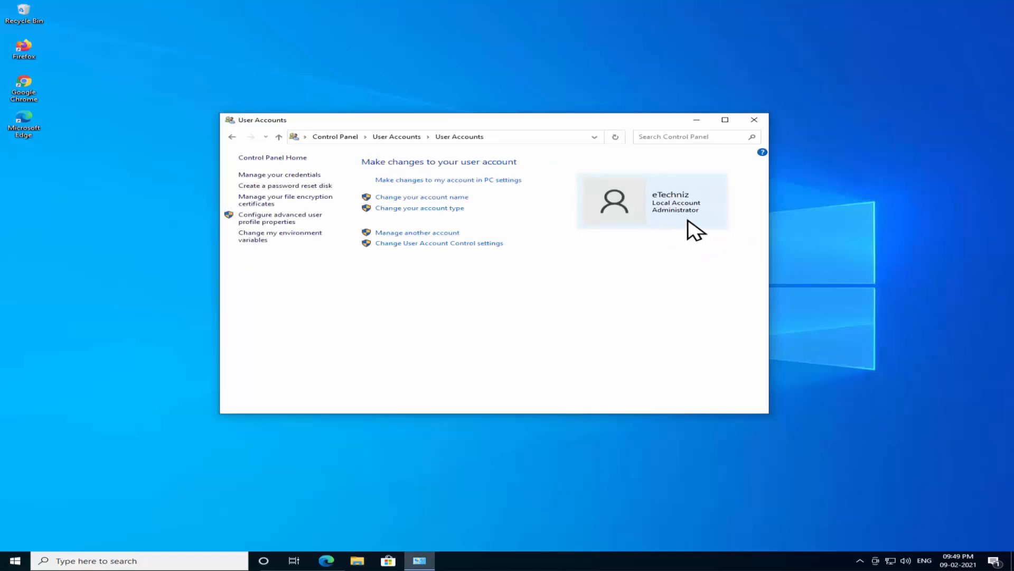
pyautogui.moveTo(718, 230)
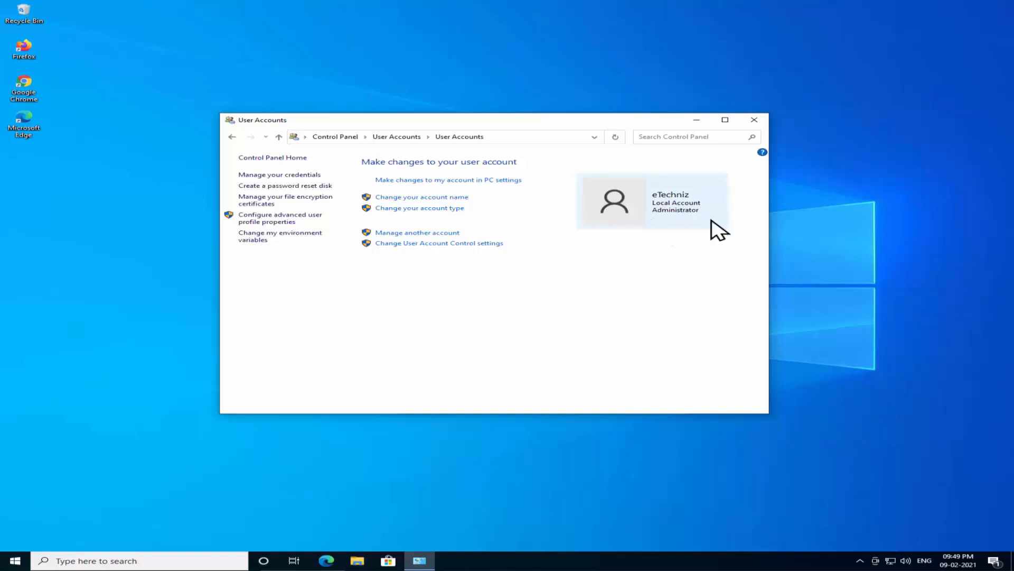
pyautogui.moveTo(673, 231)
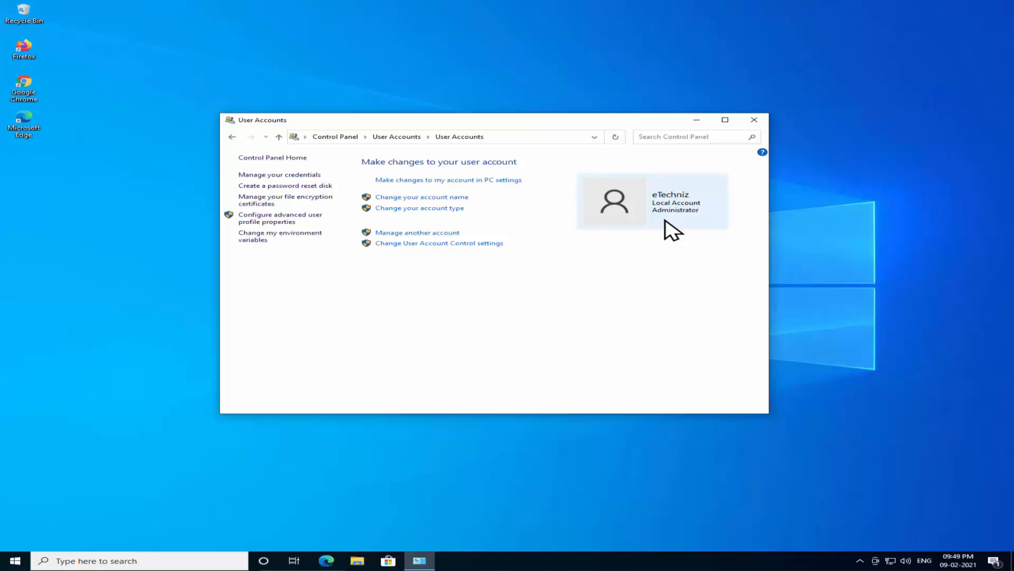
pyautogui.click(754, 120)
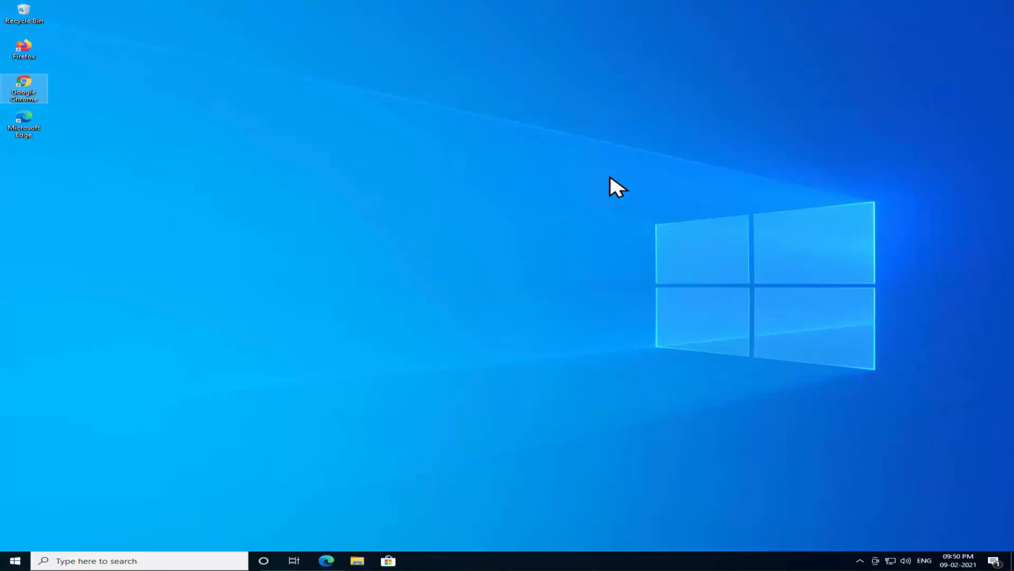
pyautogui.moveTo(656, 159)
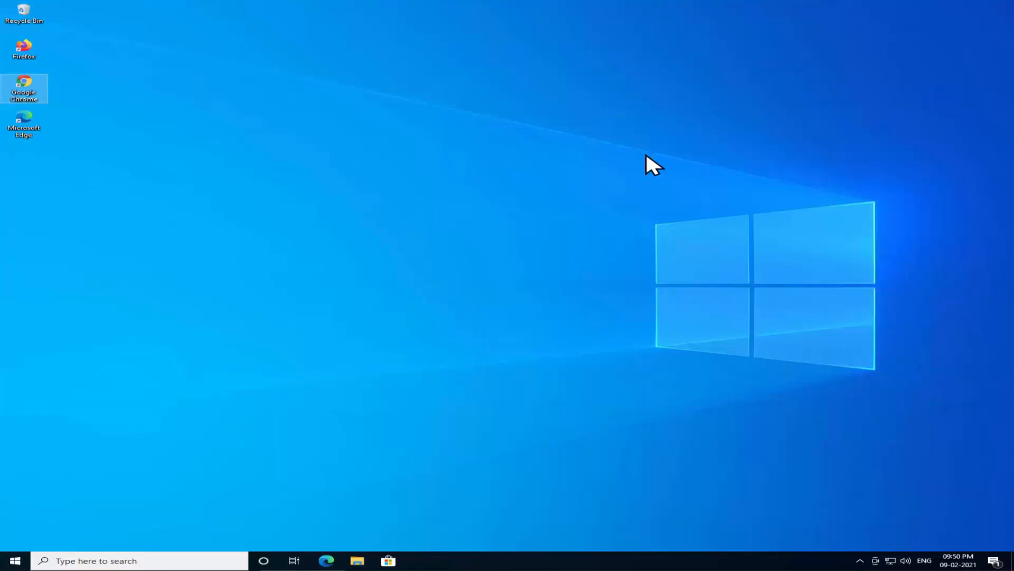
pyautogui.moveTo(665, 251)
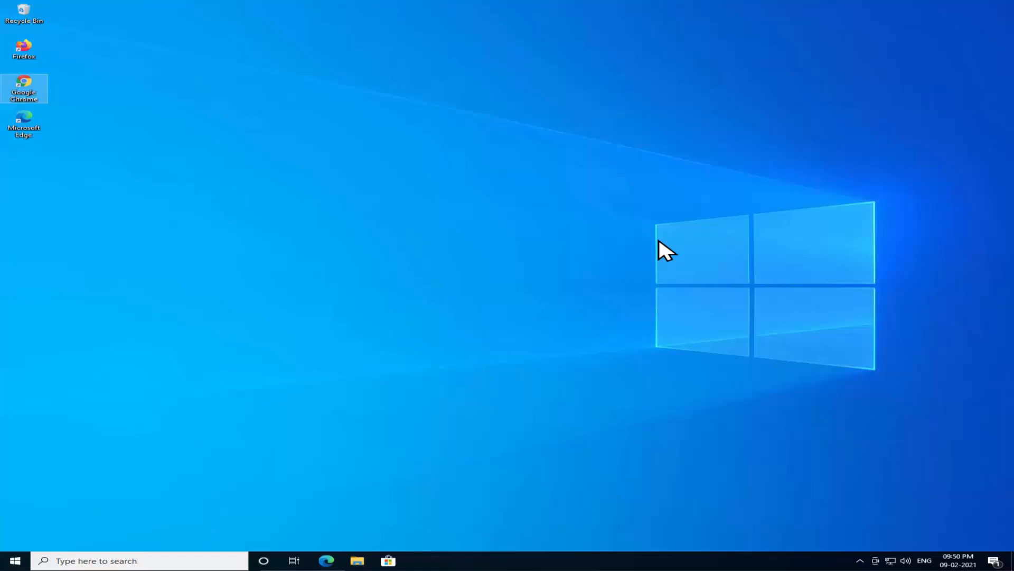
pyautogui.moveTo(720, 352)
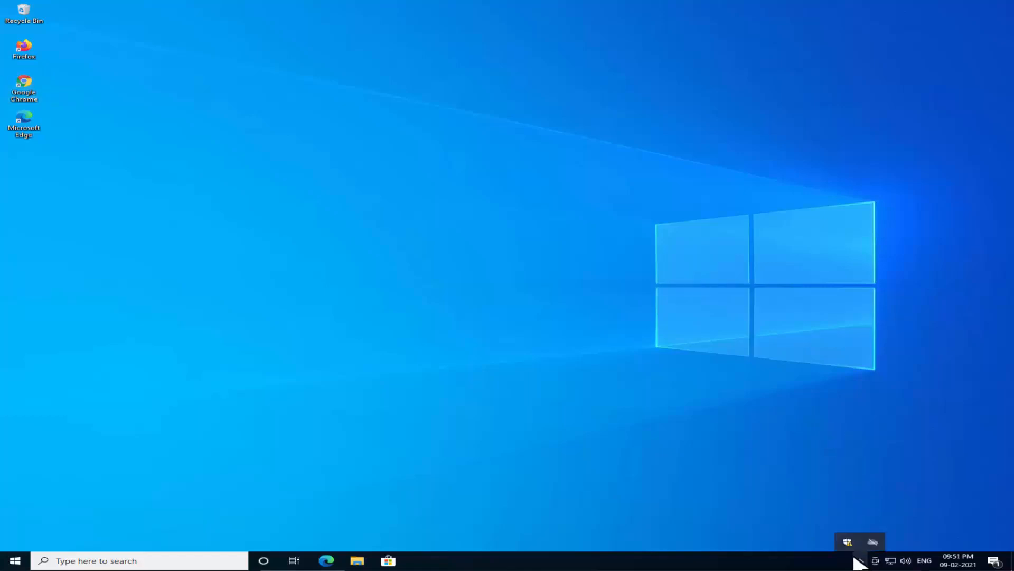
pyautogui.moveTo(847, 542)
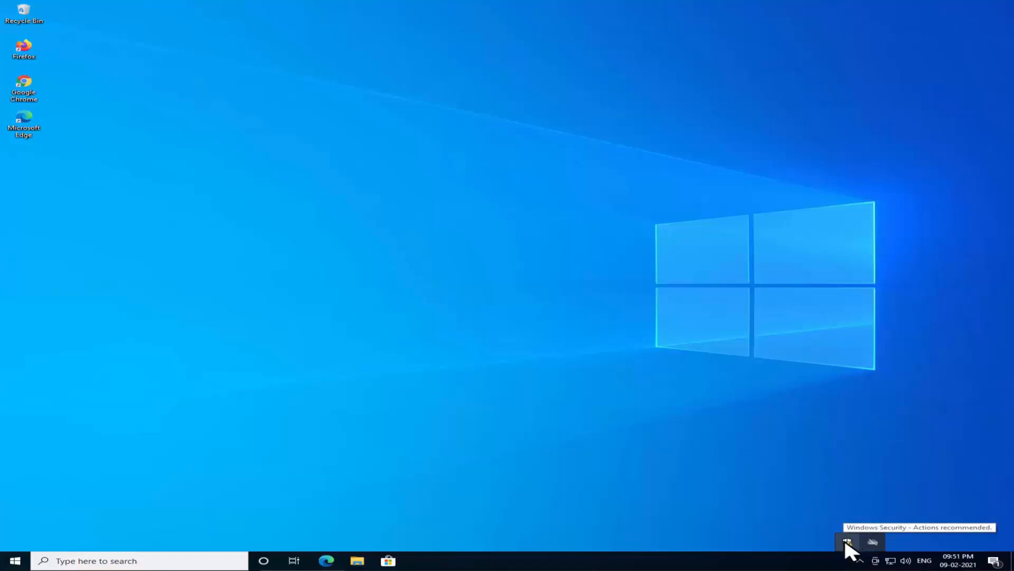
pyautogui.moveTo(853, 550)
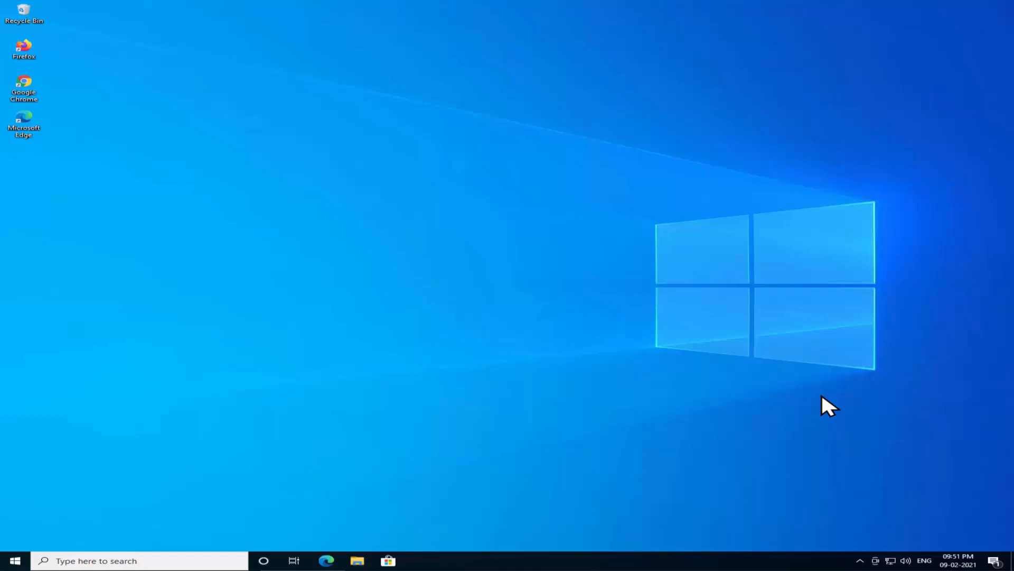
pyautogui.moveTo(440, 230)
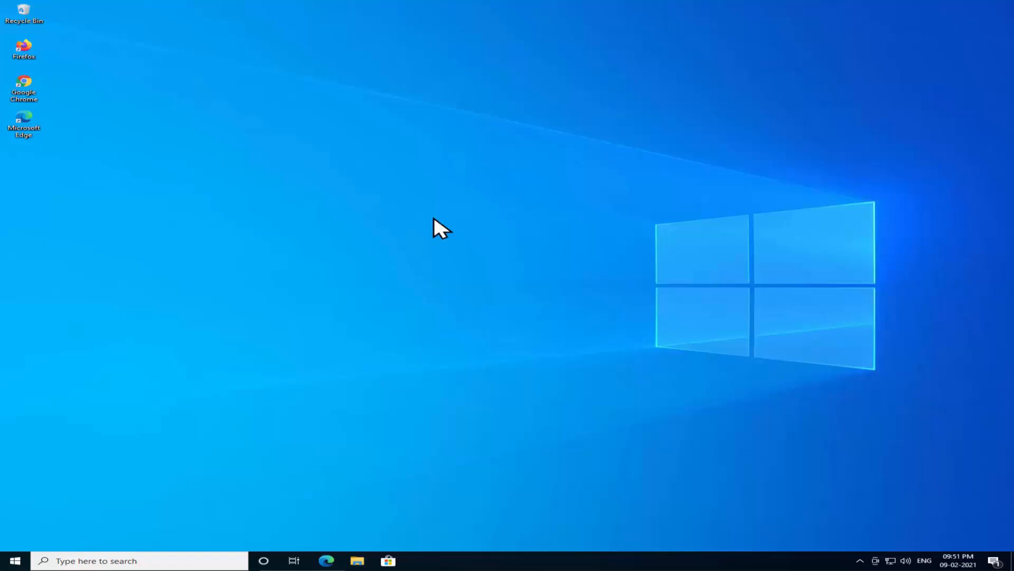
pyautogui.moveTo(305, 146)
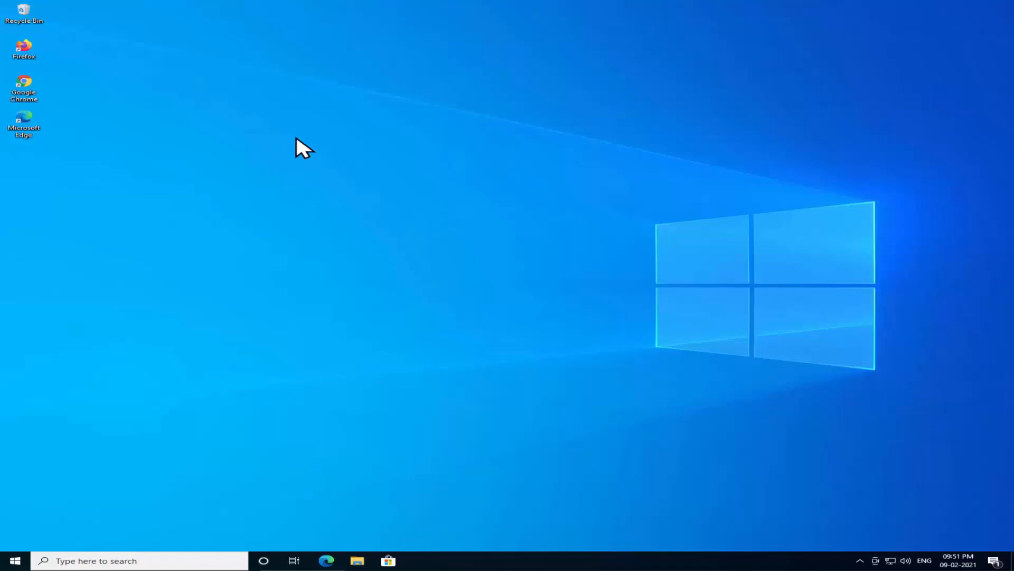
# Launch Google Chrome and search Safe Search for 'download msvcp140.dll'.
pyautogui.click(24, 87)
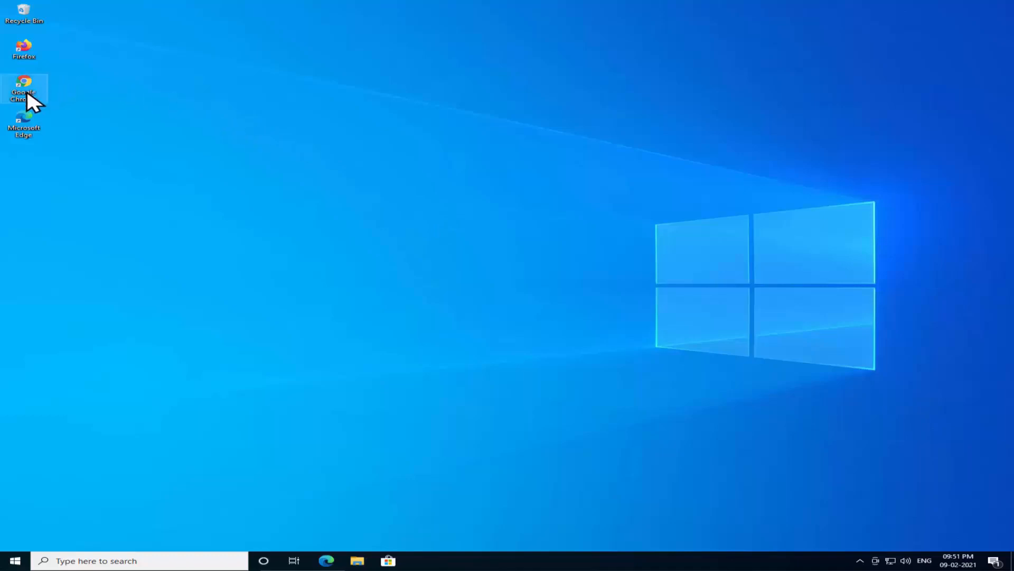
pyautogui.doubleClick(24, 90)
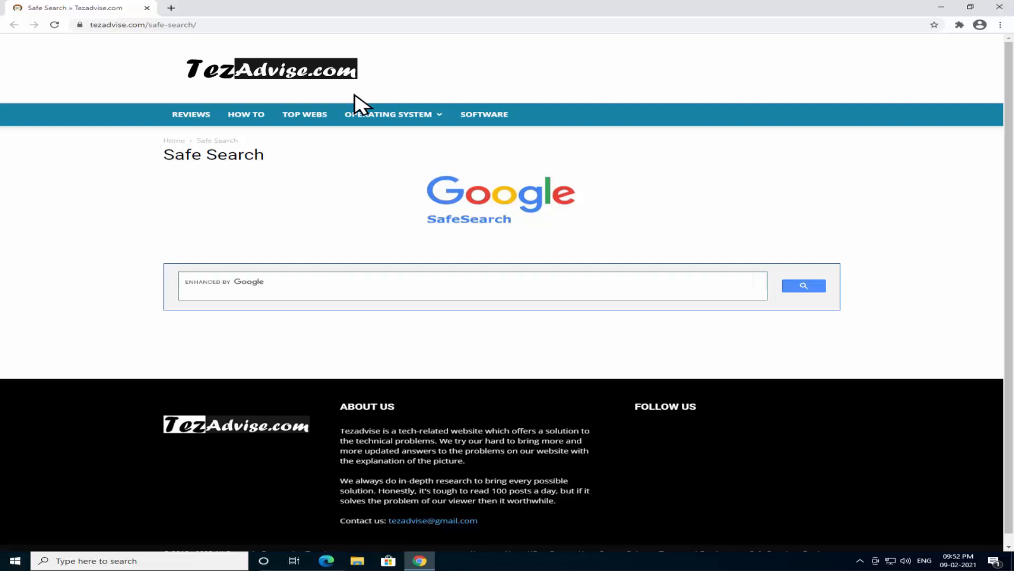
pyautogui.moveTo(393, 284)
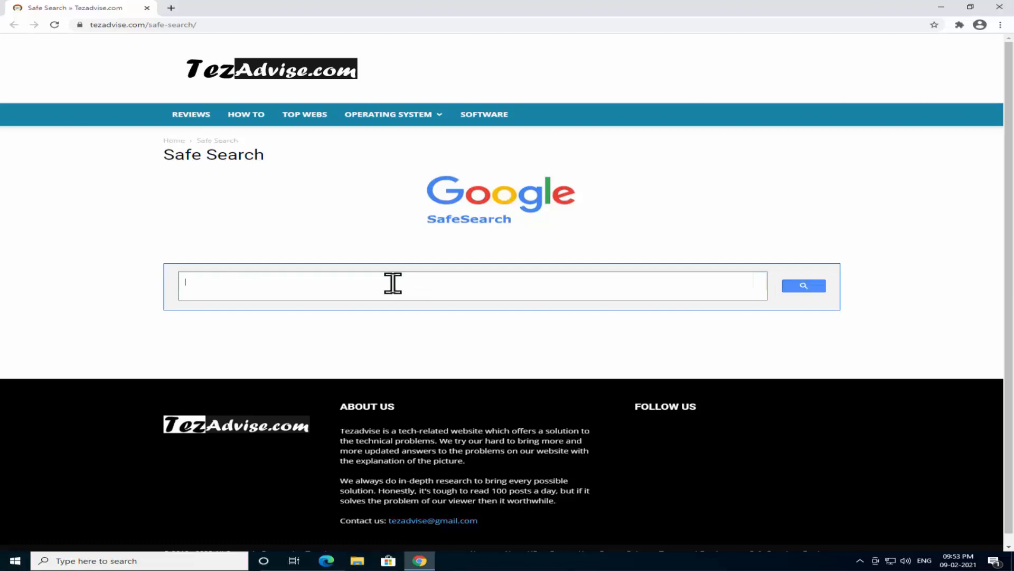
pyautogui.write('download msvcp140.dll')
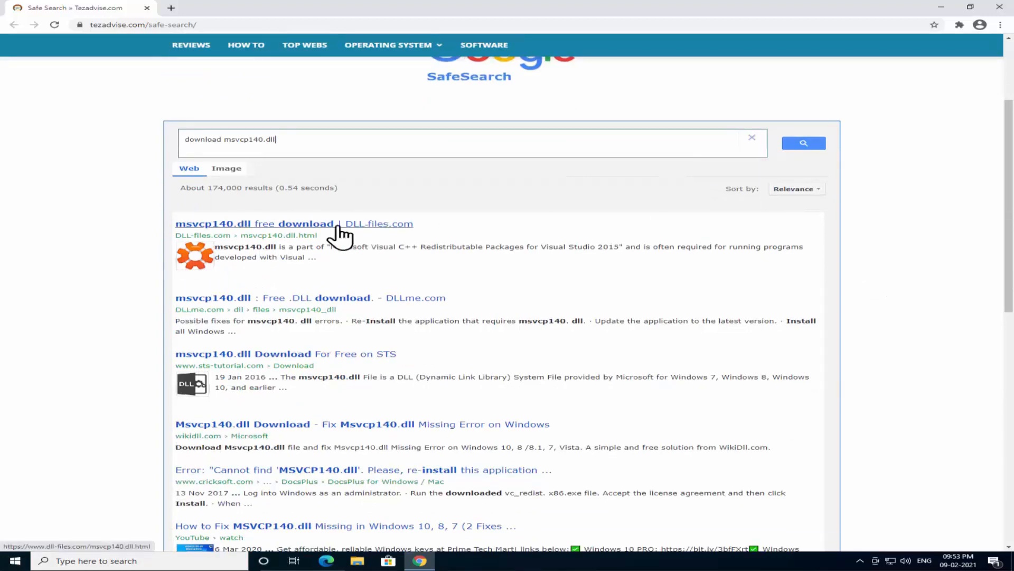
pyautogui.moveTo(385, 231)
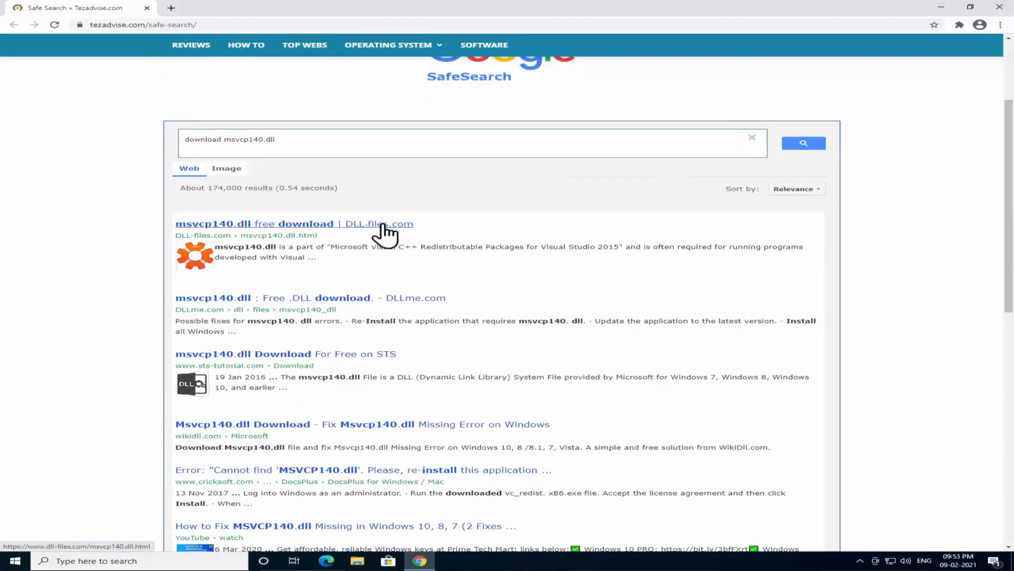
# Open the DLL-files.com msvcp140.dll result and scroll to its versions table.
pyautogui.click(294, 223)
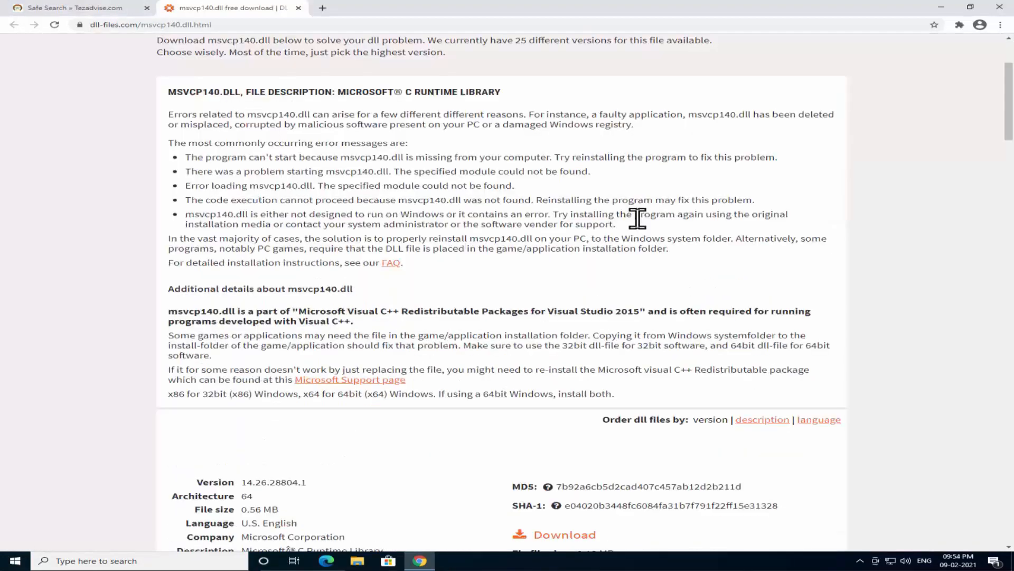
pyautogui.scroll(-3)
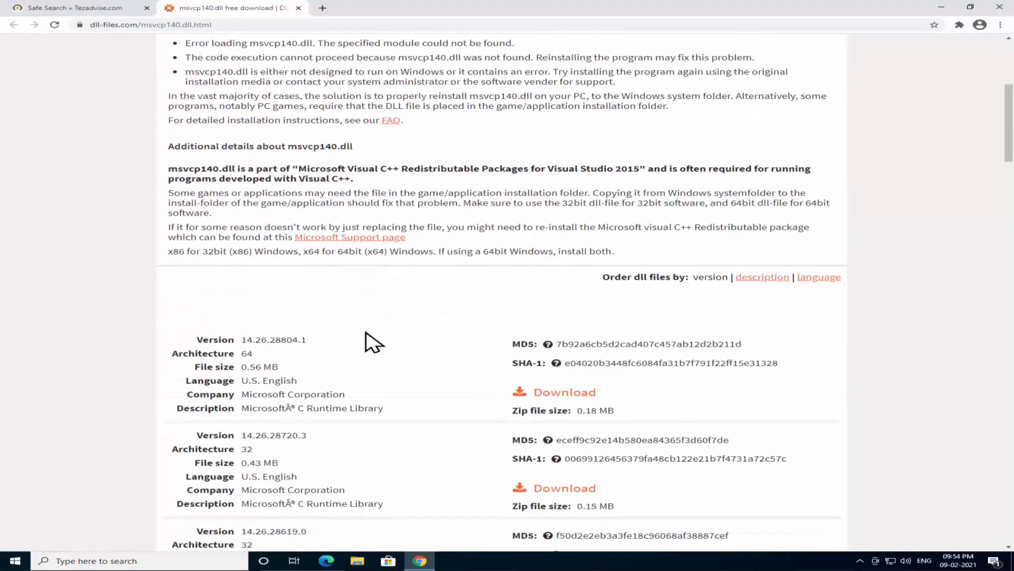
pyautogui.scroll(-3)
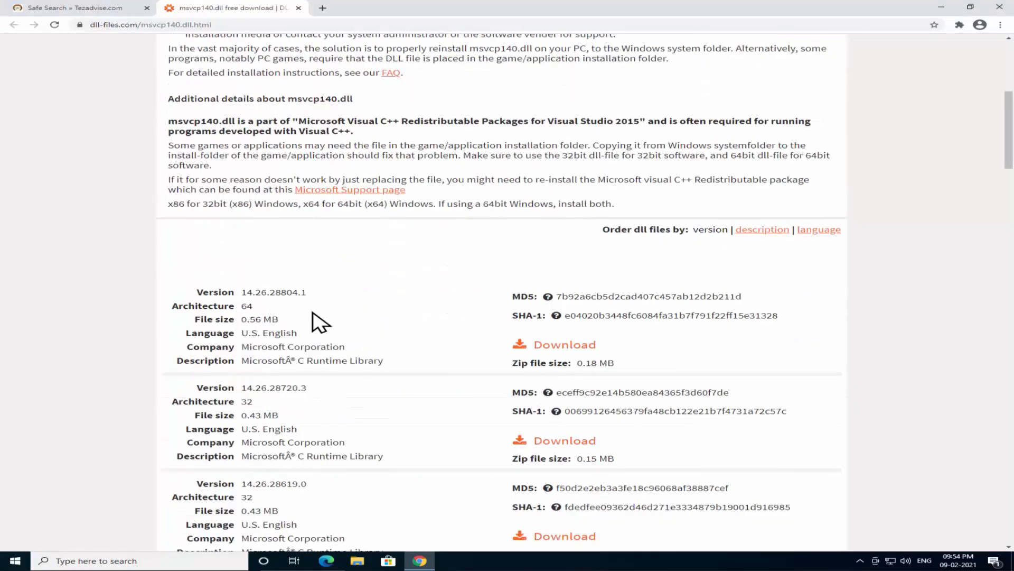
pyautogui.moveTo(599, 369)
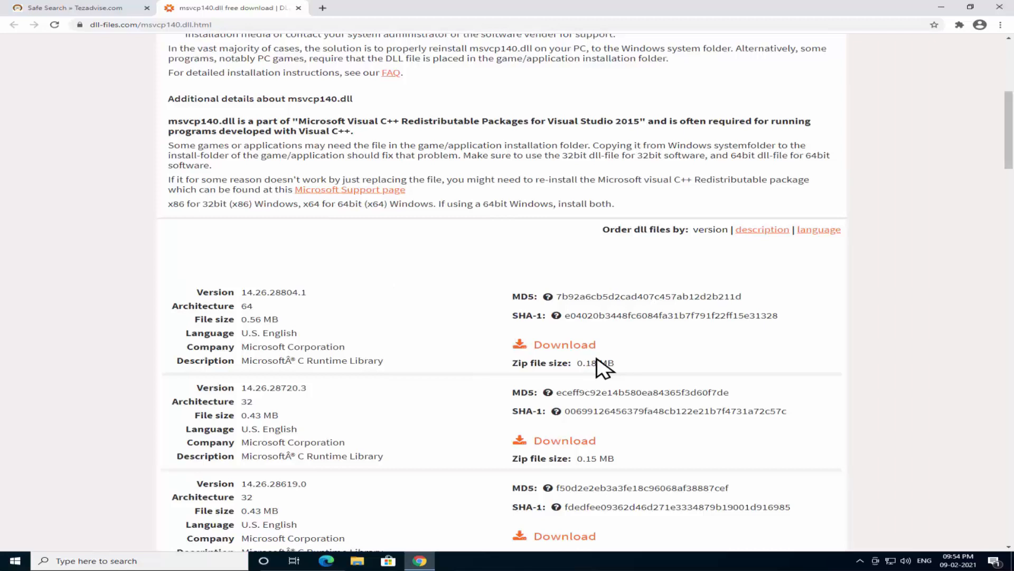
pyautogui.moveTo(245, 411)
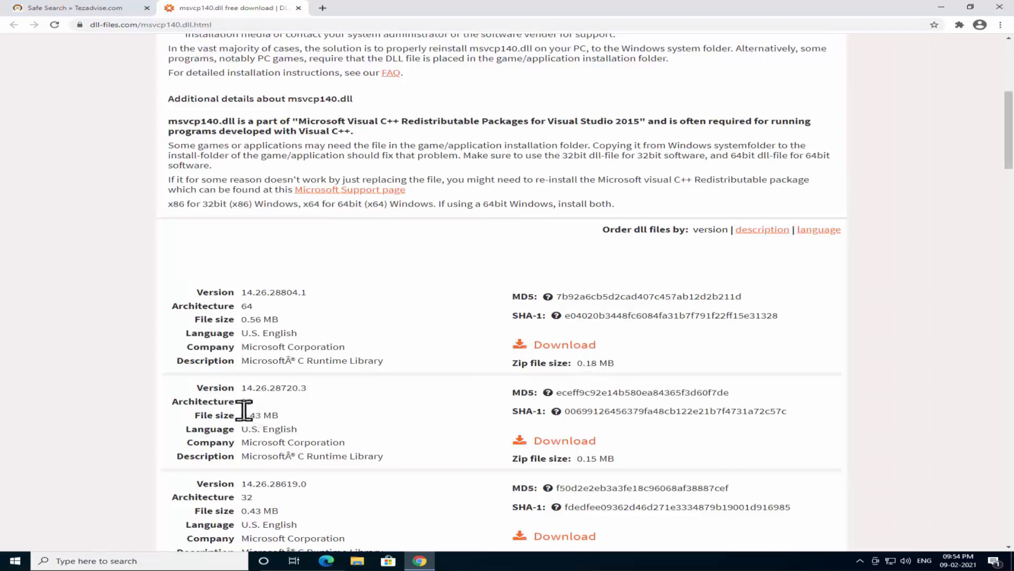
pyautogui.moveTo(583, 453)
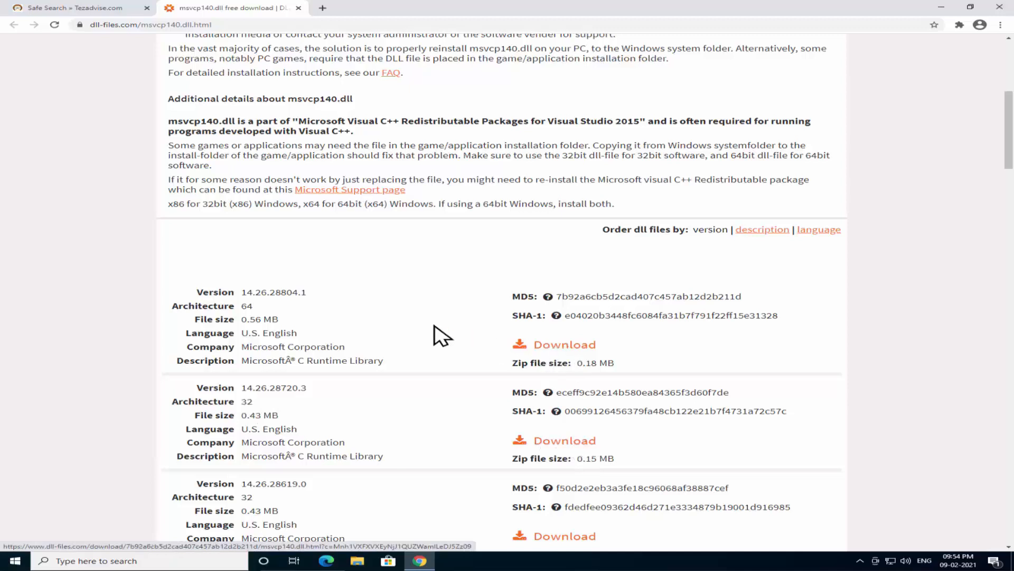
pyautogui.moveTo(466, 332)
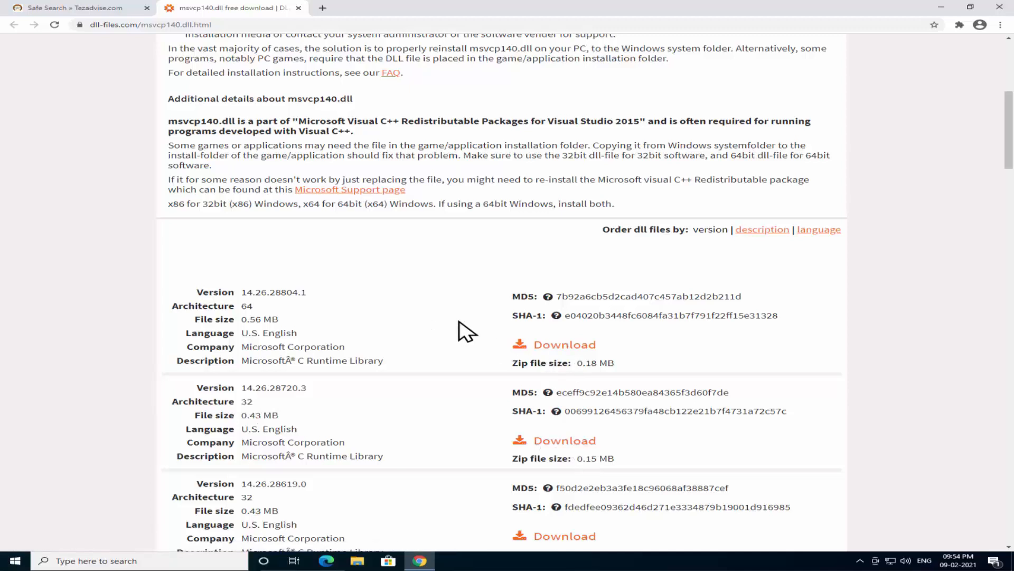
pyautogui.moveTo(582, 355)
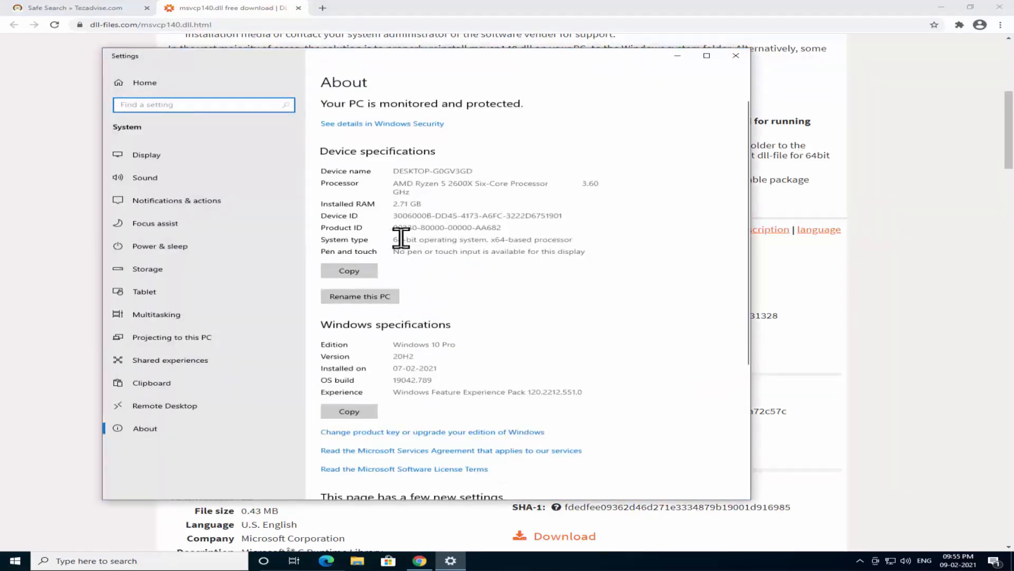
# Verify a 64-bit system in Settings > System > About, then download the 64-bit msvcp140.dll zip.
pyautogui.doubleClick(398, 239)
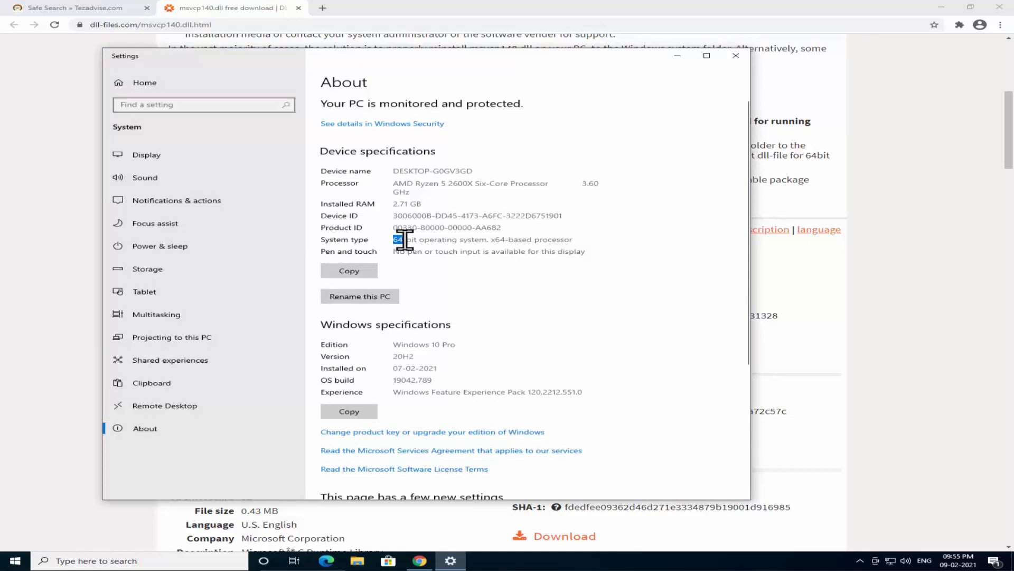
pyautogui.click(735, 56)
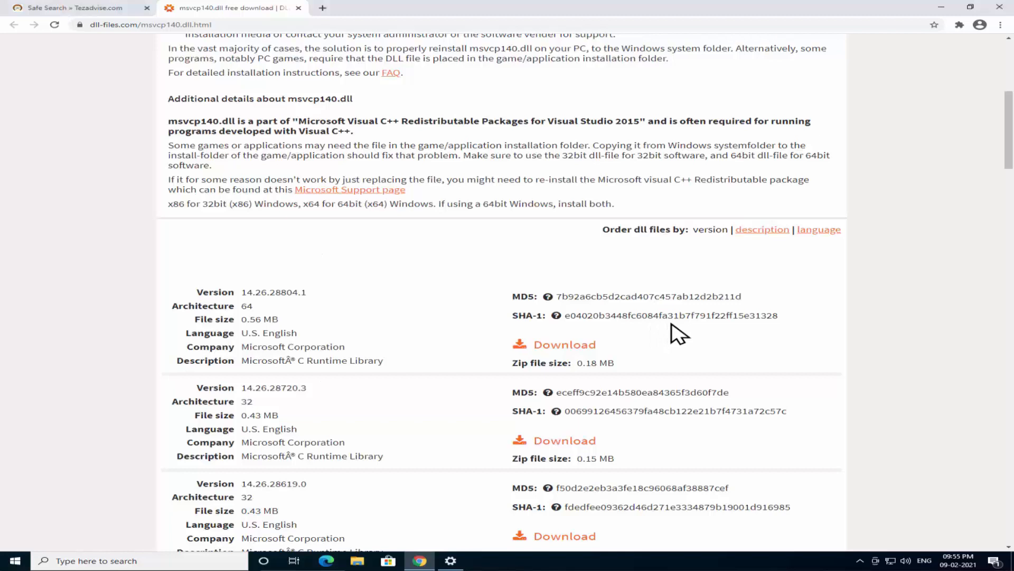
pyautogui.click(450, 560)
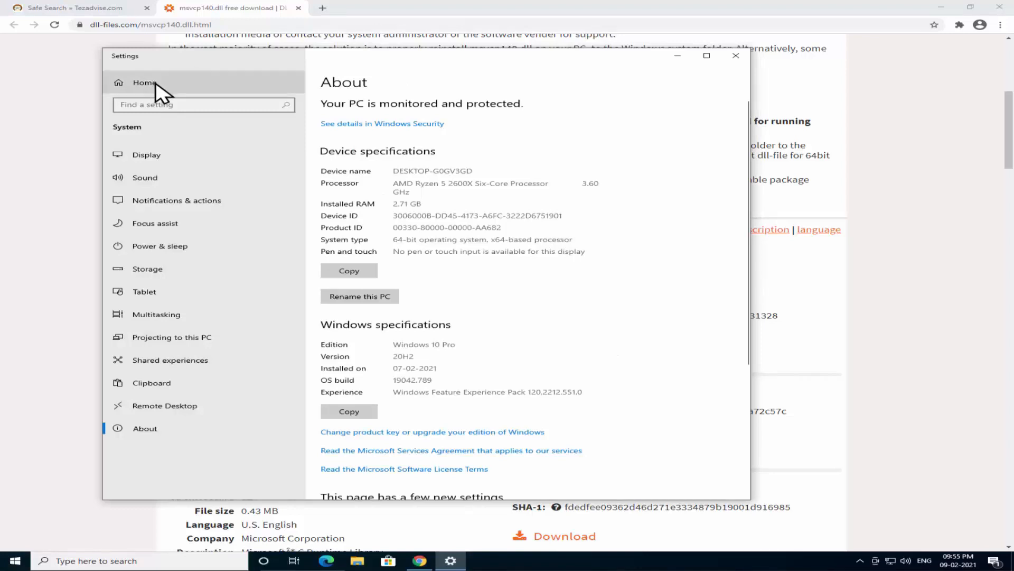
pyautogui.click(9, 560)
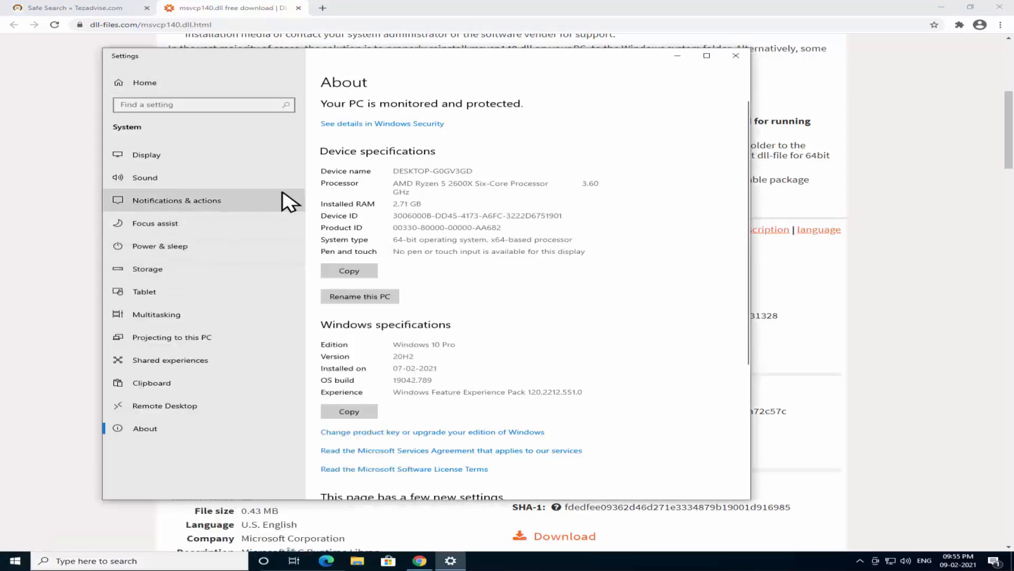
pyautogui.click(119, 55)
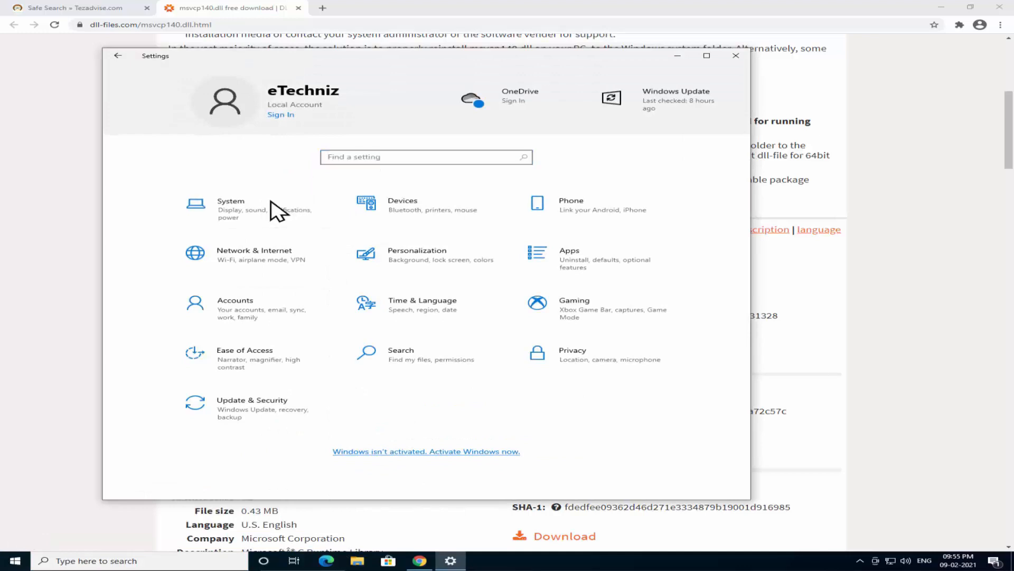
pyautogui.click(230, 208)
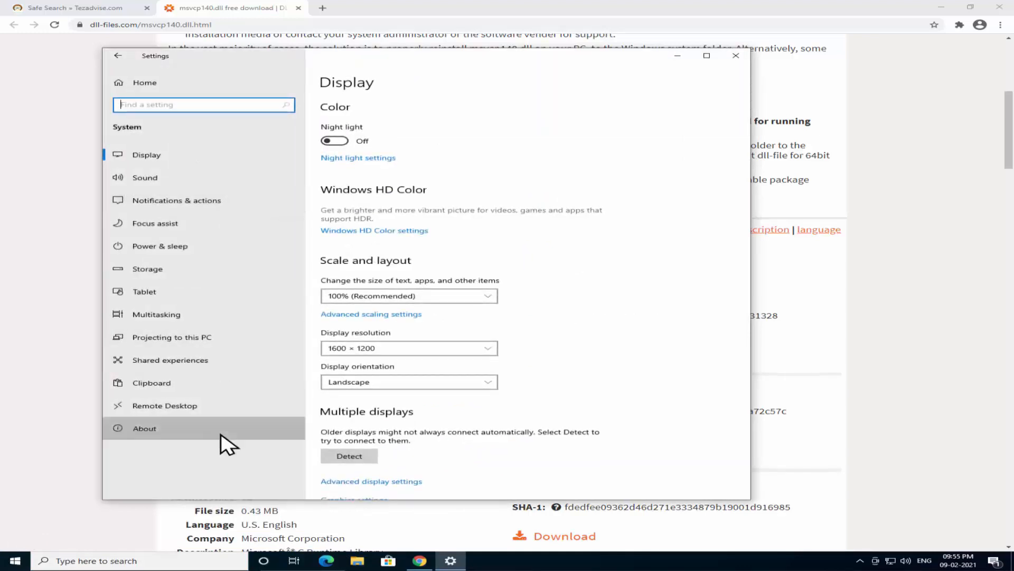
pyautogui.click(144, 427)
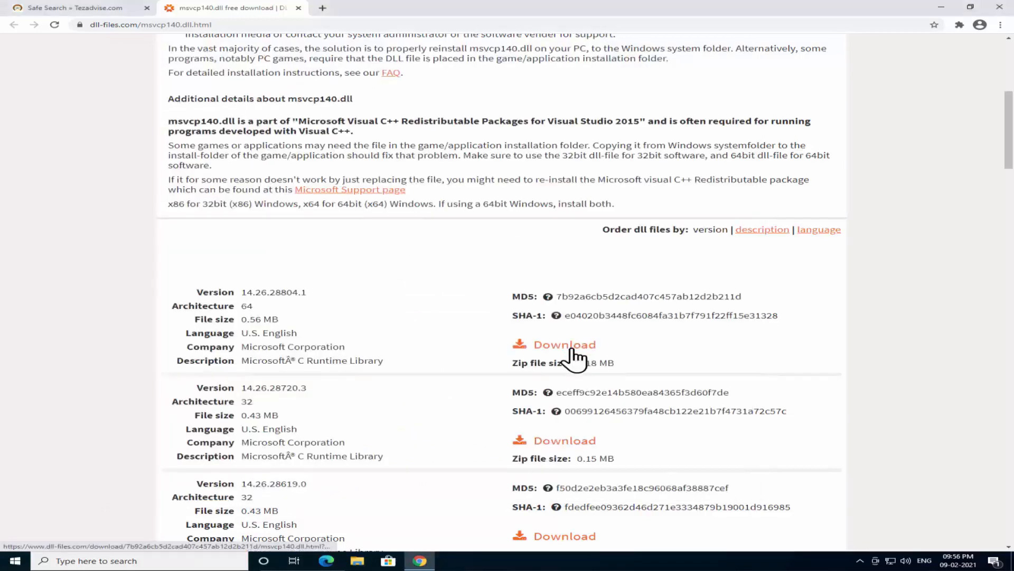
pyautogui.click(564, 344)
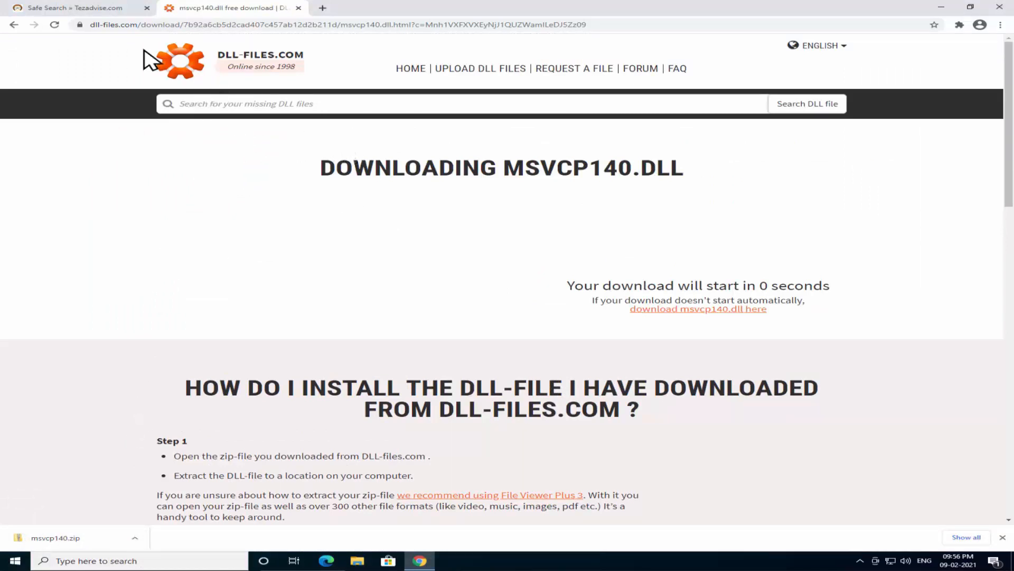
pyautogui.click(78, 8)
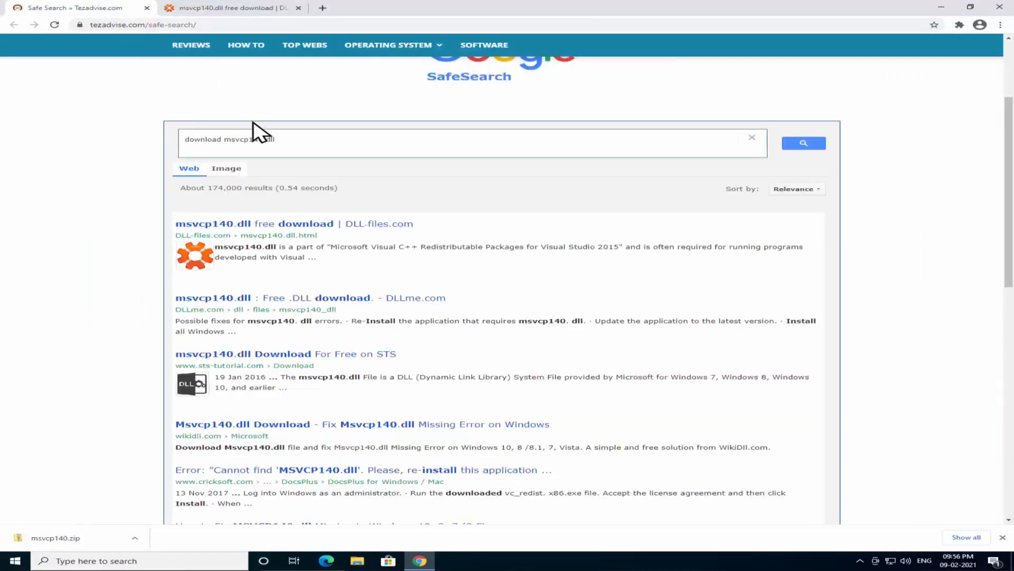
# Replace the search query with 'download vcruntime140.dll' and run the search.
pyautogui.doubleClick(248, 139)
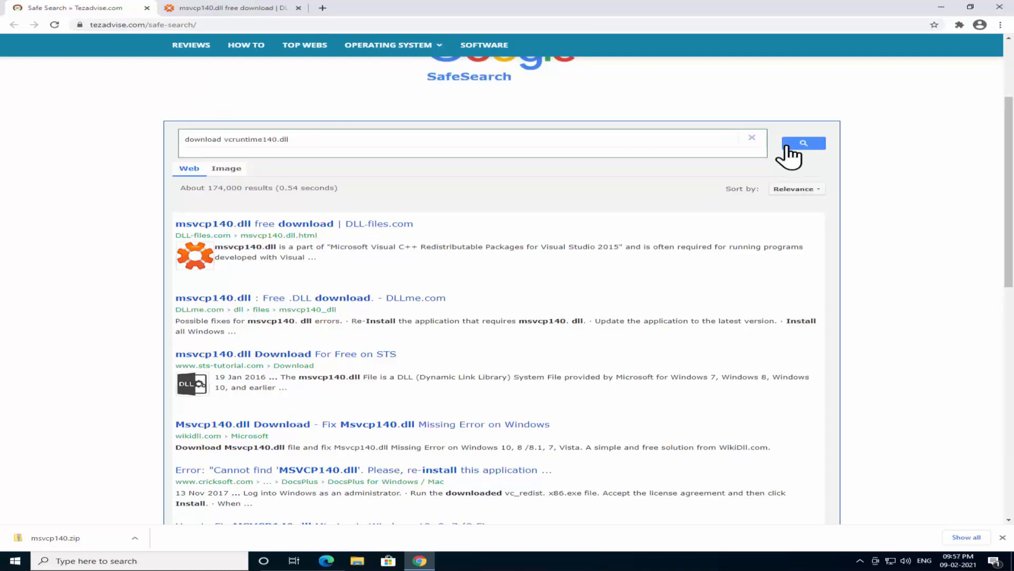
pyautogui.click(803, 143)
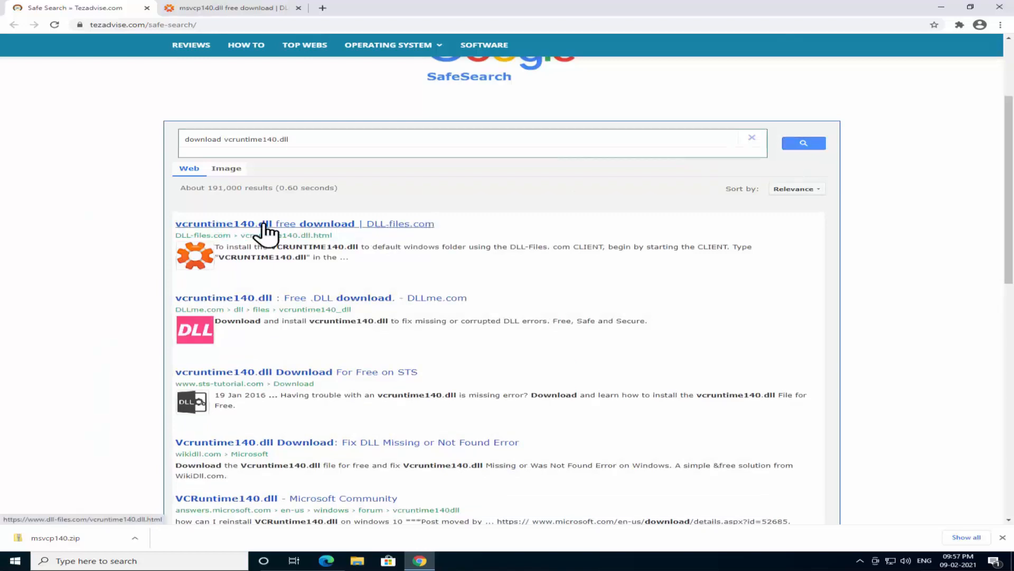
# Download the 64-bit vcruntime140.dll version from its DLL-files.com page.
pyautogui.click(271, 223)
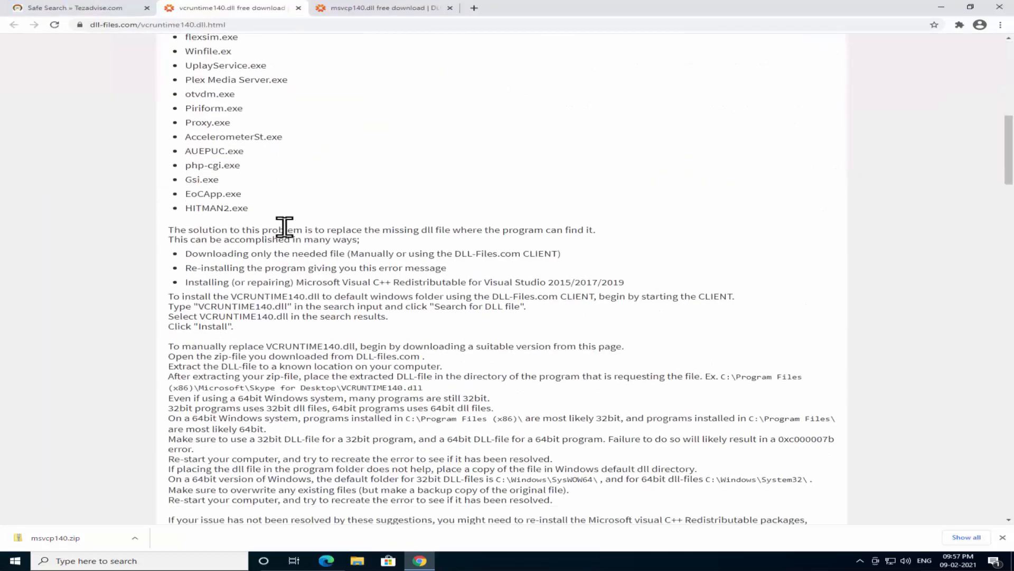
pyautogui.scroll(-3)
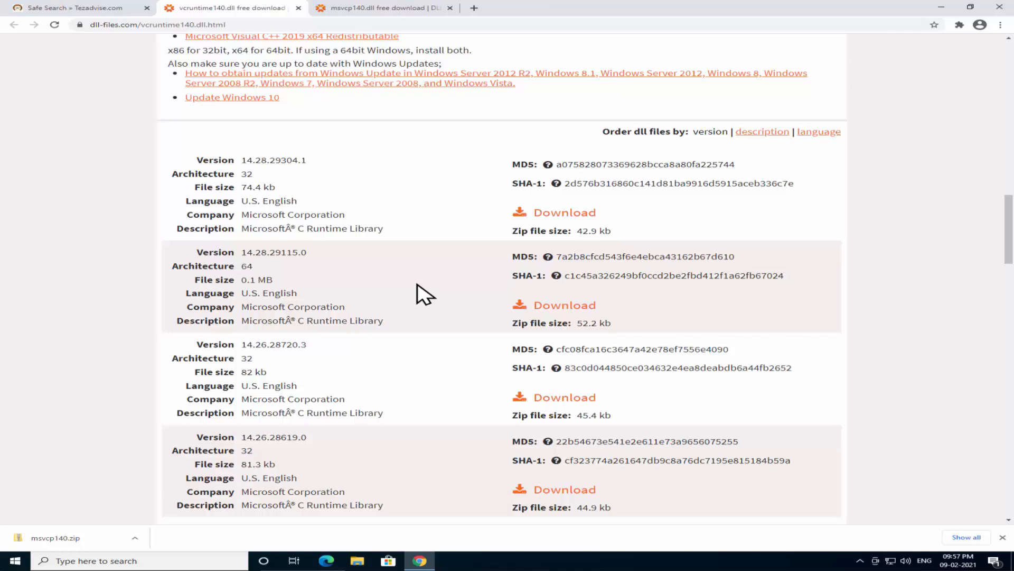
pyautogui.click(564, 305)
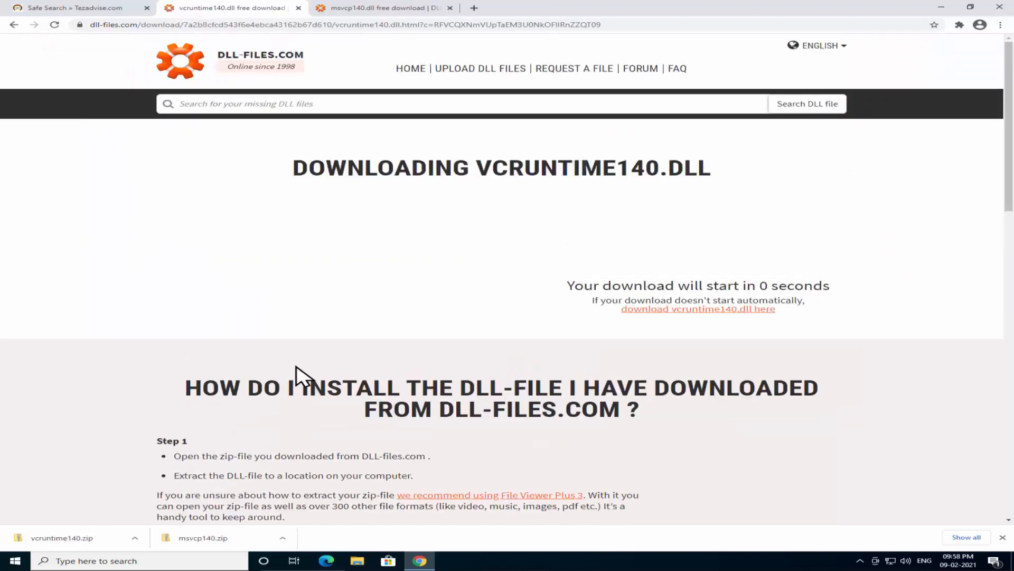
pyautogui.moveTo(386, 420)
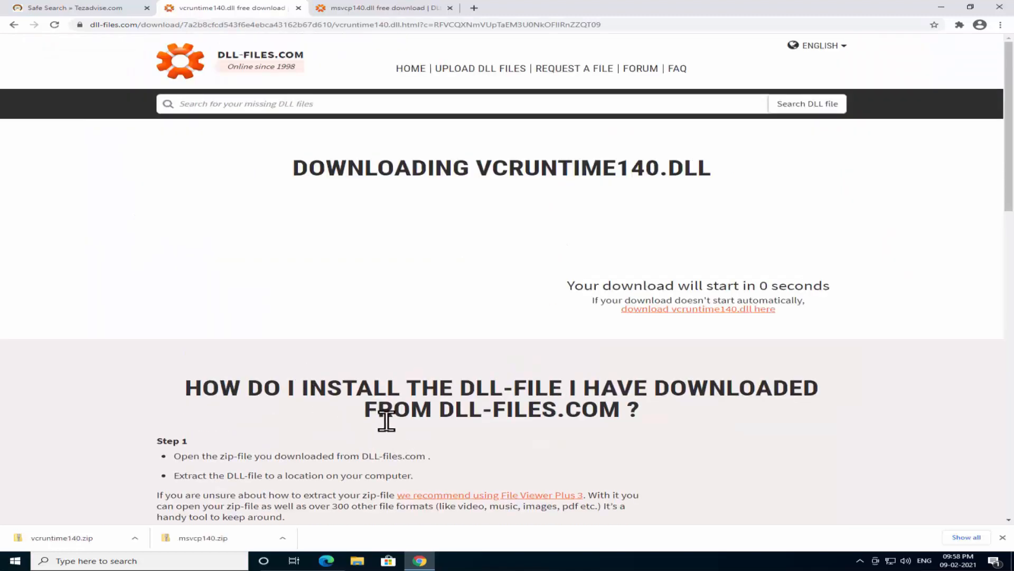
pyautogui.moveTo(983, 550)
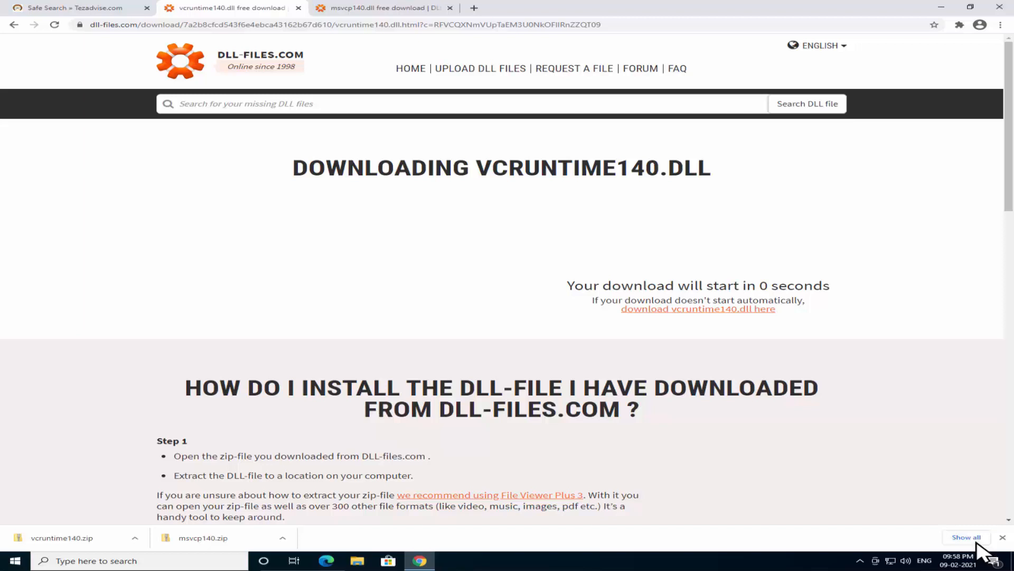
# Extract msvcp140.zip and vcruntime140.zip in Downloads into their own folders.
pyautogui.click(967, 536)
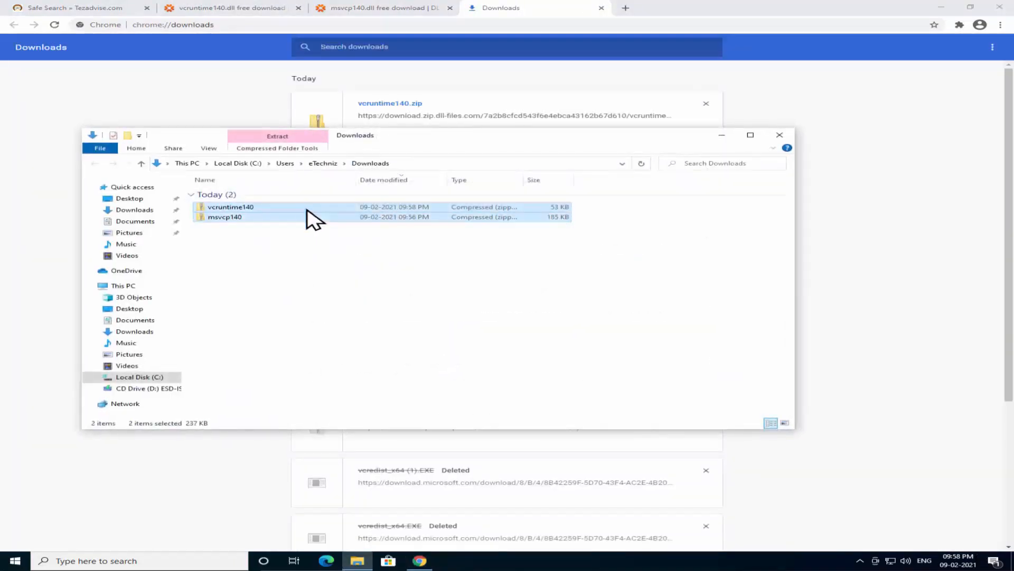
pyautogui.rightClick(231, 207)
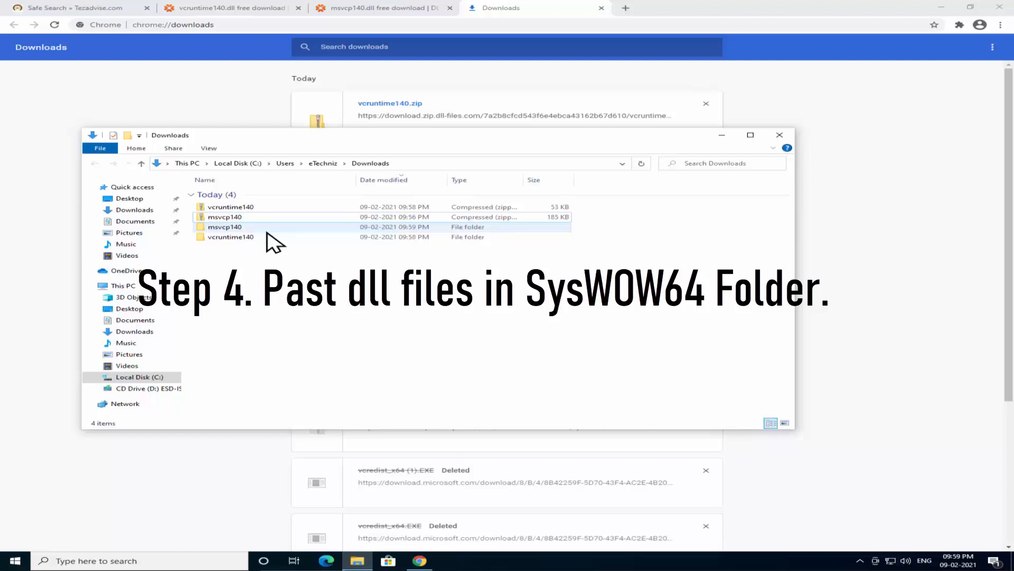
# Copy msvcp140.dll and vcruntime140.dll from their extracted folders into Downloads, then select both.
pyautogui.doubleClick(224, 226)
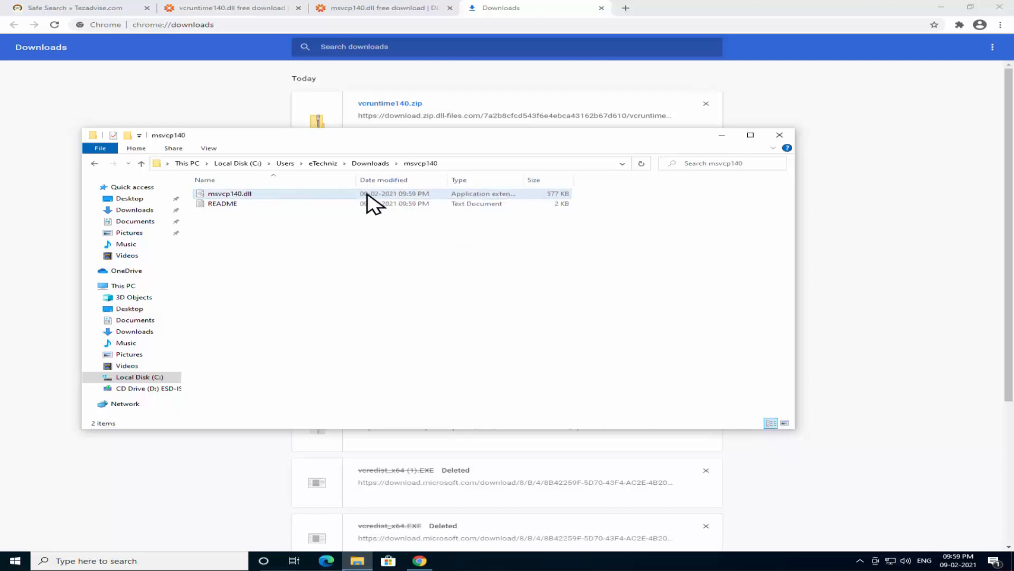
pyautogui.click(229, 193)
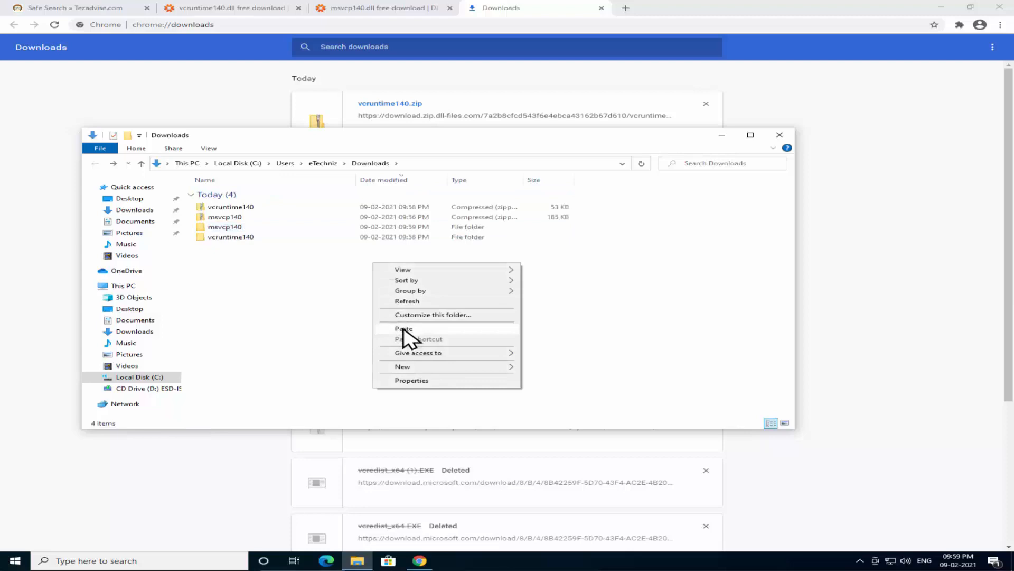
pyautogui.click(403, 329)
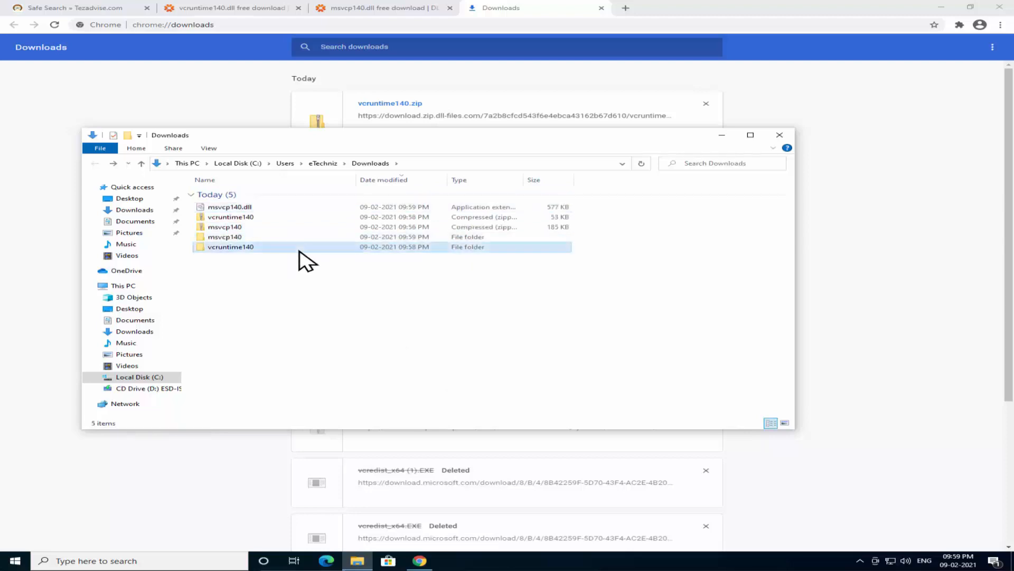
pyautogui.rightClick(237, 203)
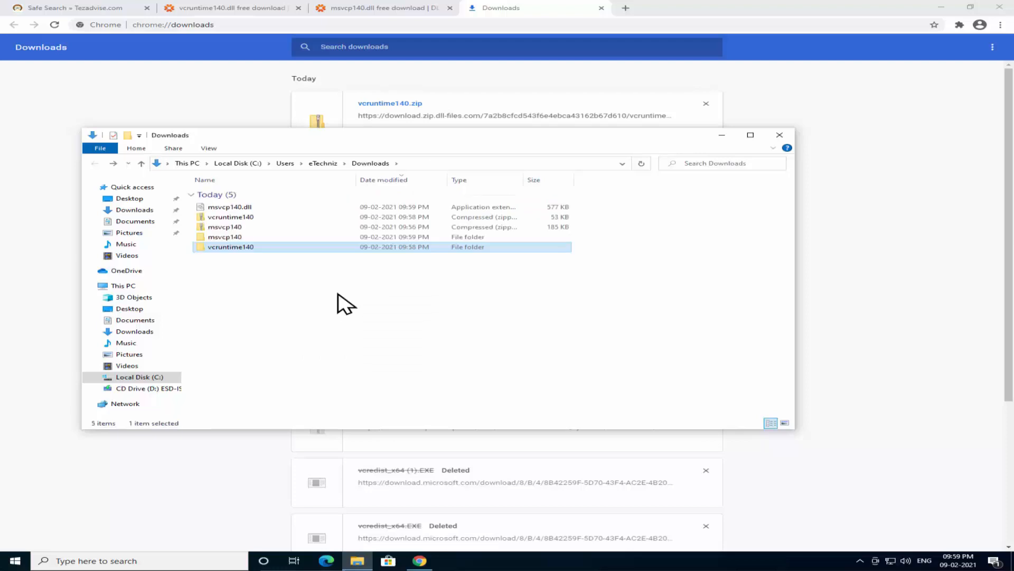
pyautogui.moveTo(336, 352)
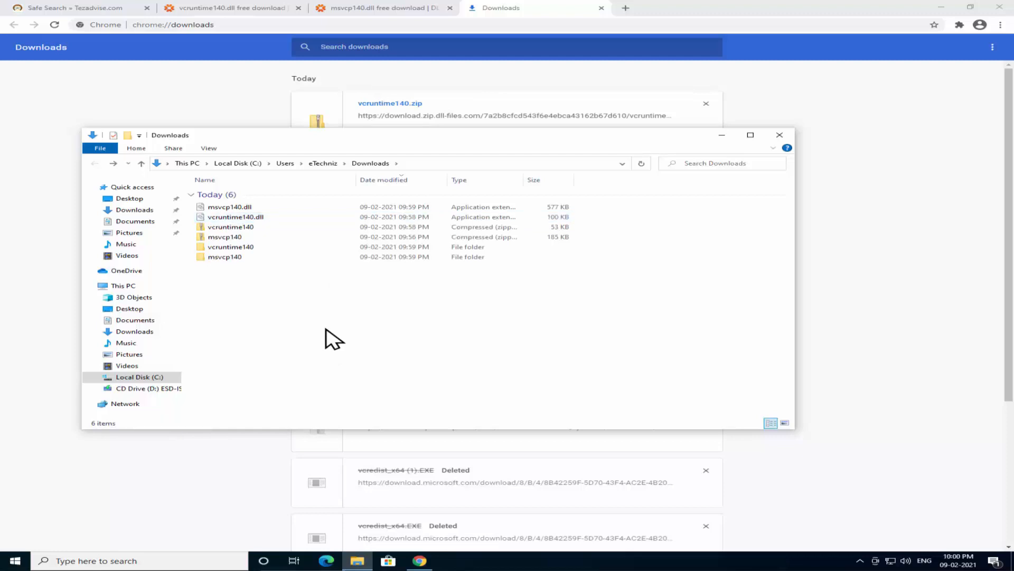
pyautogui.moveTo(340, 304)
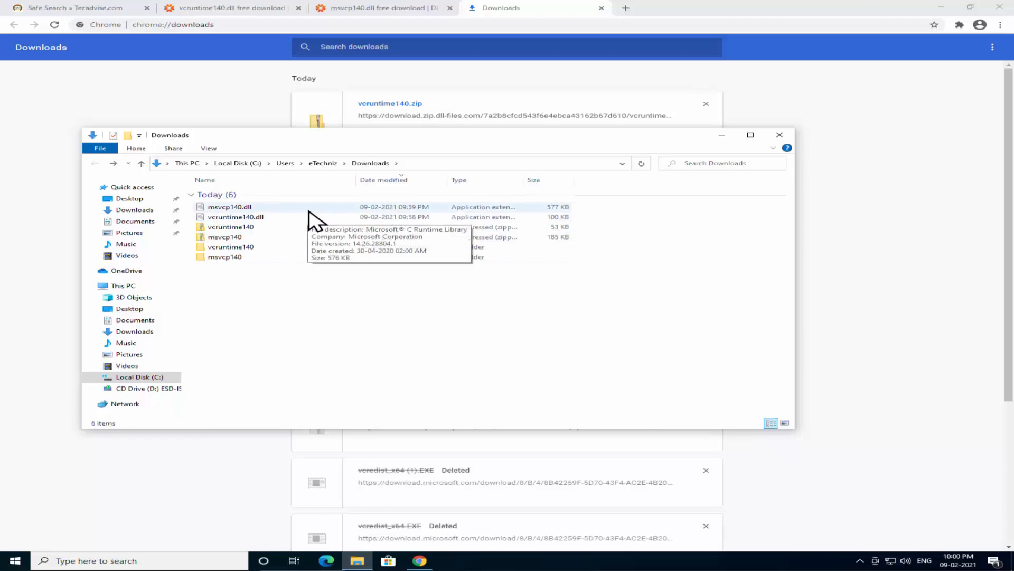
pyautogui.moveTo(268, 217)
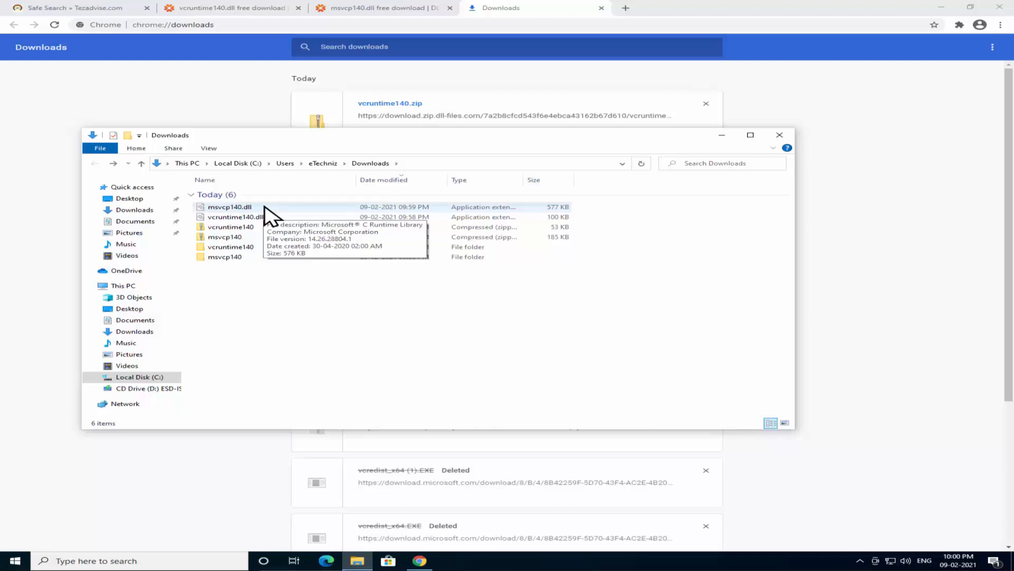
pyautogui.click(231, 207)
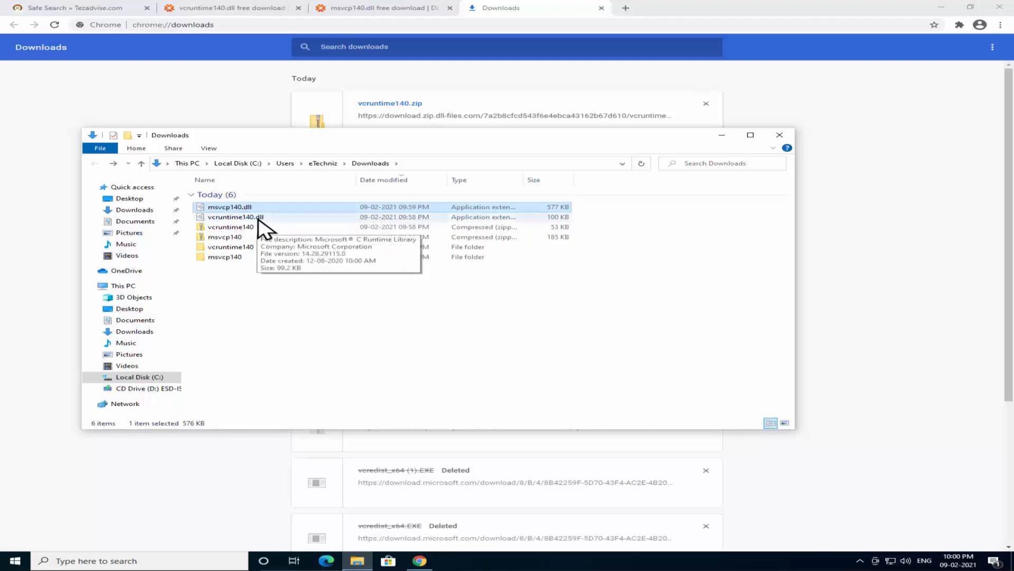
pyautogui.click(236, 217)
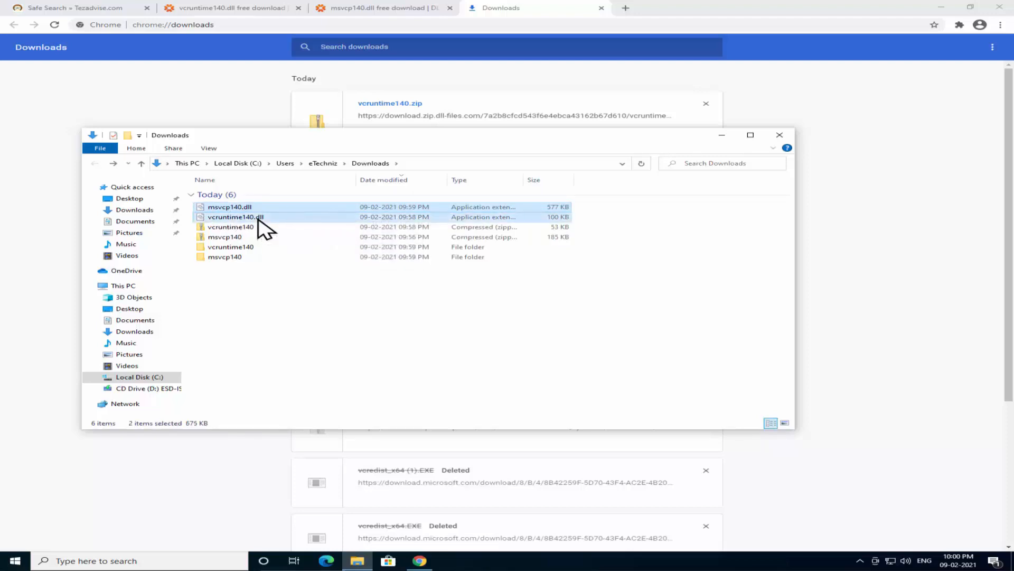
pyautogui.rightClick(236, 217)
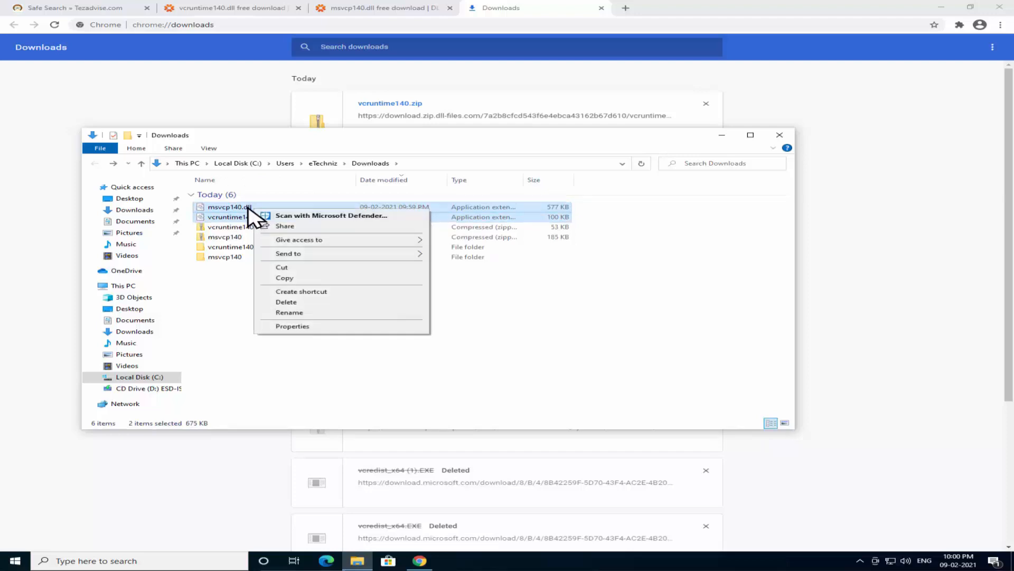
# Paste both DLLs into C:\Windows\SysWOW64, granting administrator permission when prompted.
pyautogui.click(283, 277)
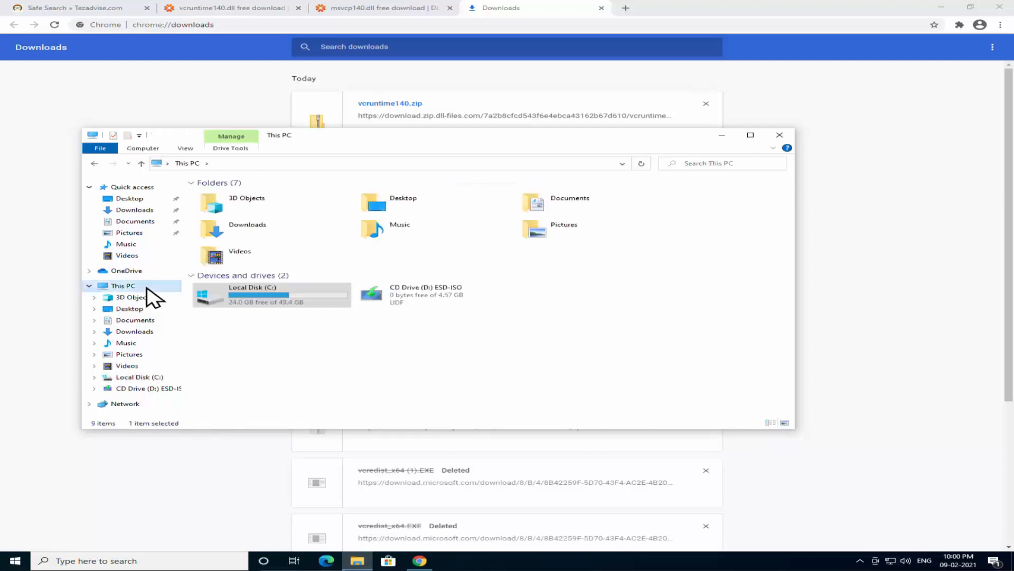
pyautogui.moveTo(259, 297)
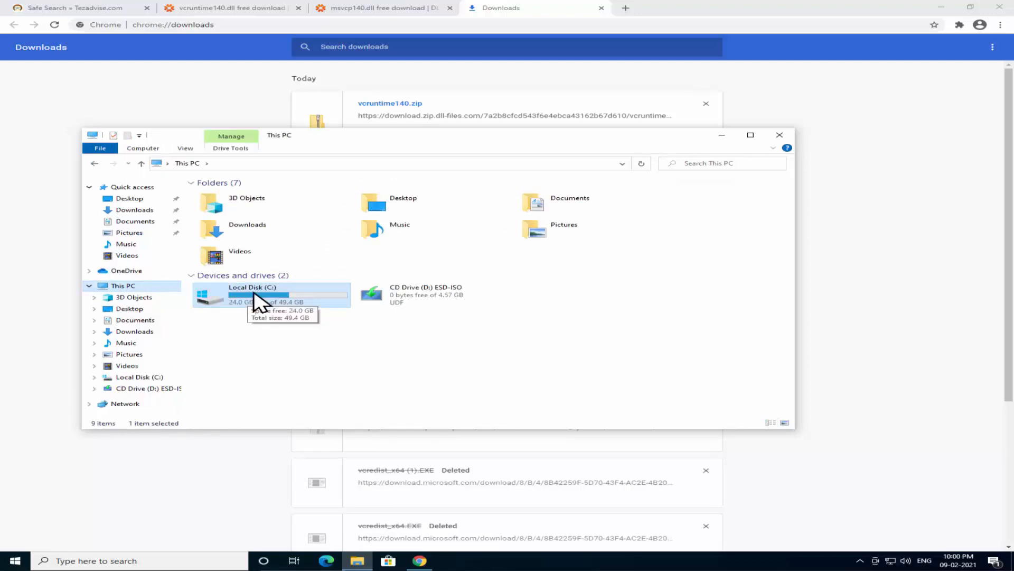
pyautogui.doubleClick(253, 291)
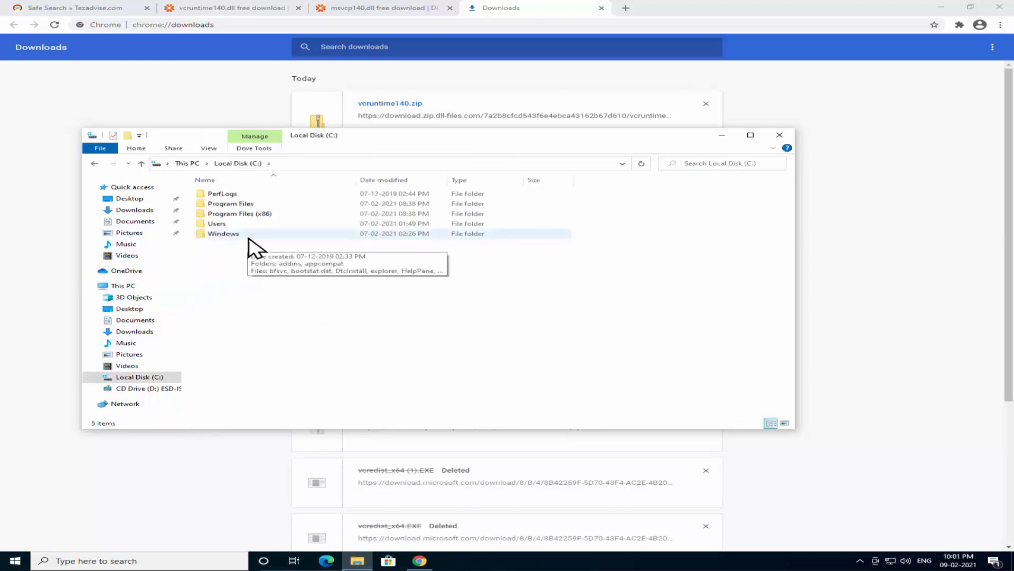
pyautogui.doubleClick(224, 233)
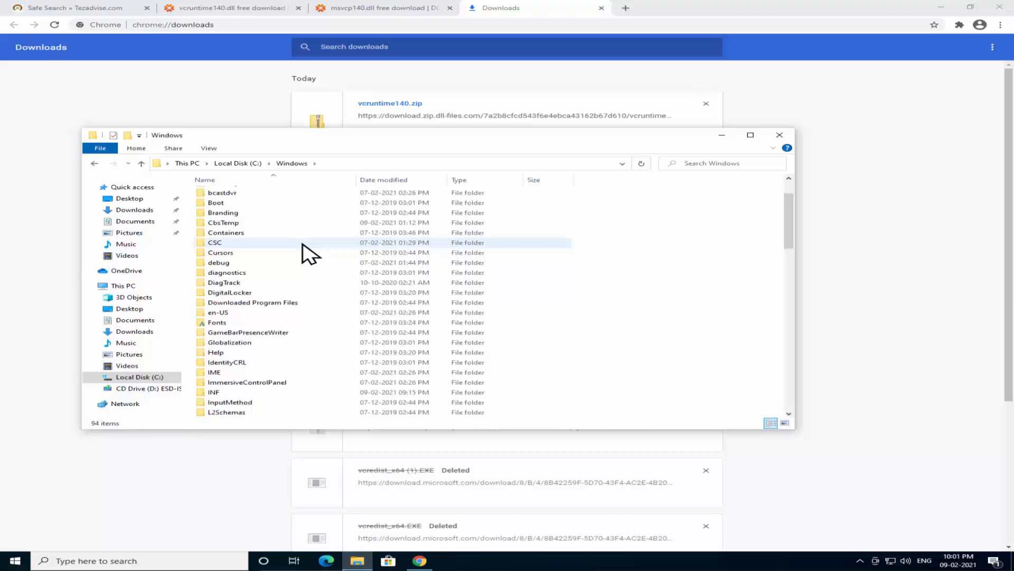
pyautogui.scroll(-3)
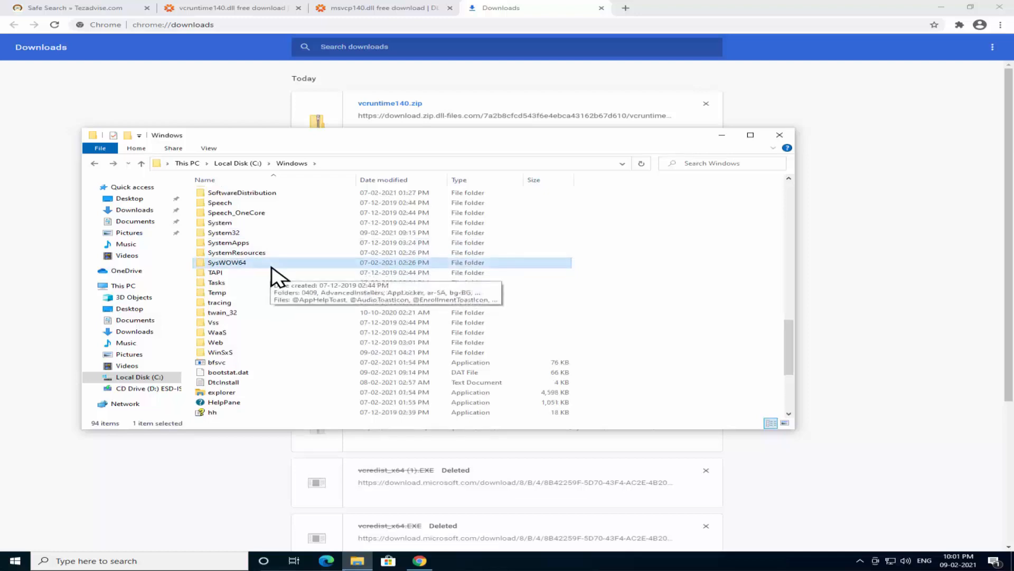
pyautogui.doubleClick(226, 262)
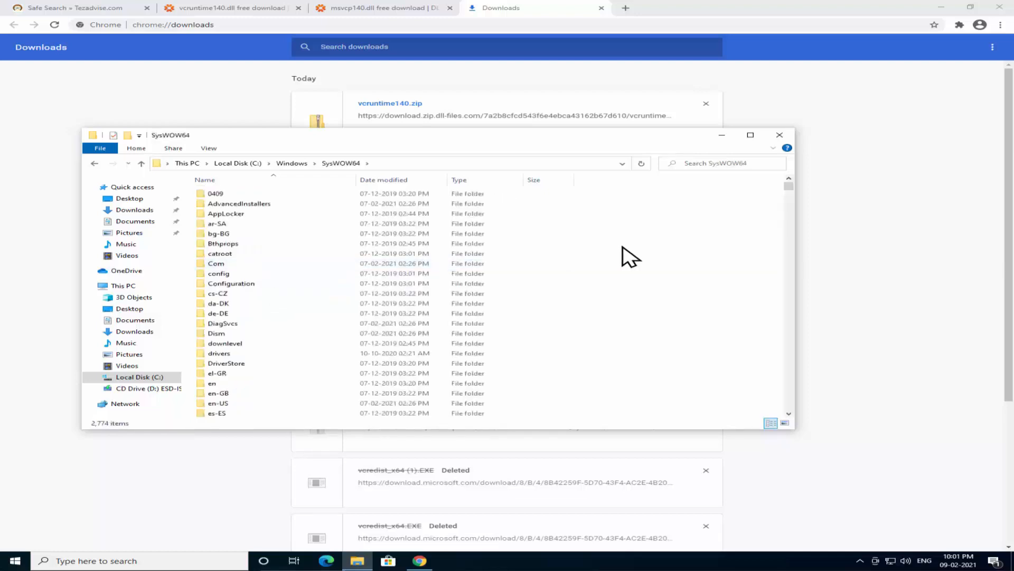
pyautogui.rightClick(625, 253)
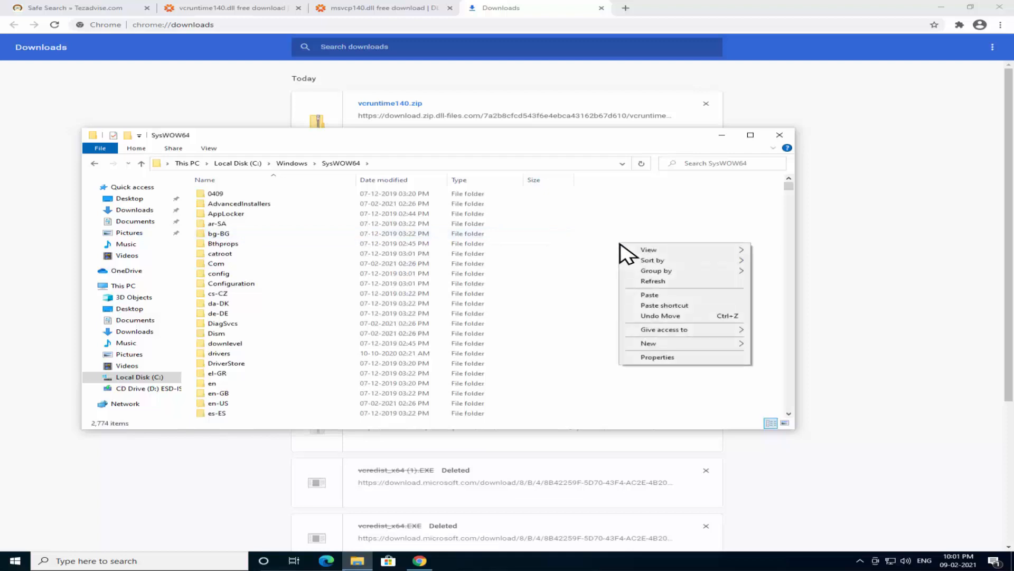
pyautogui.click(603, 239)
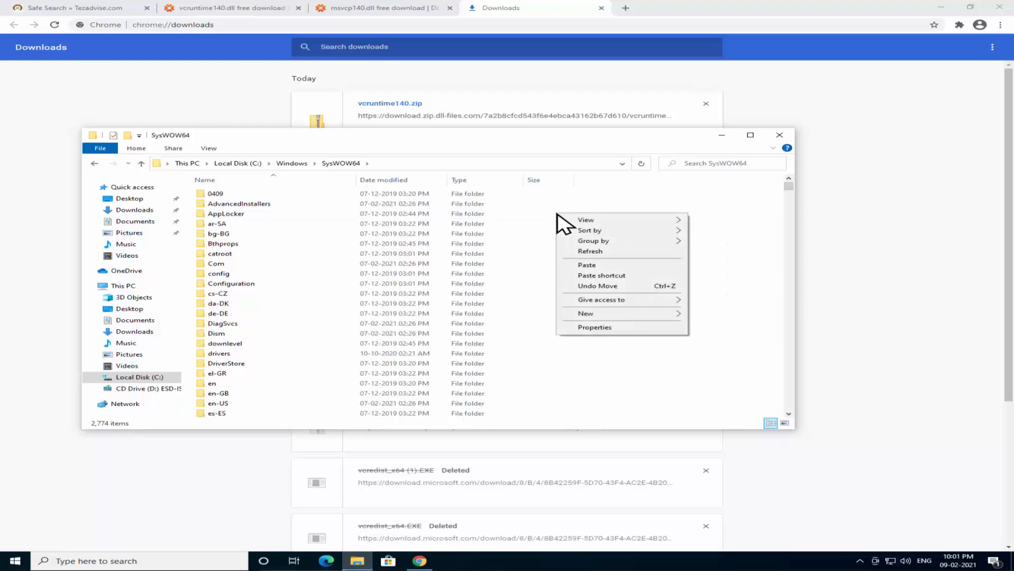
pyautogui.click(586, 265)
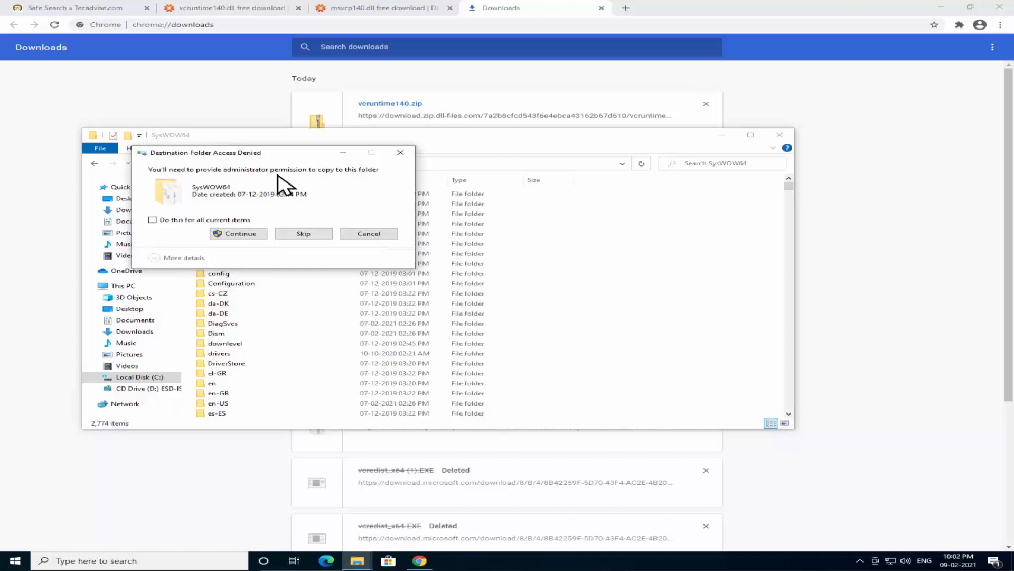
pyautogui.moveTo(372, 188)
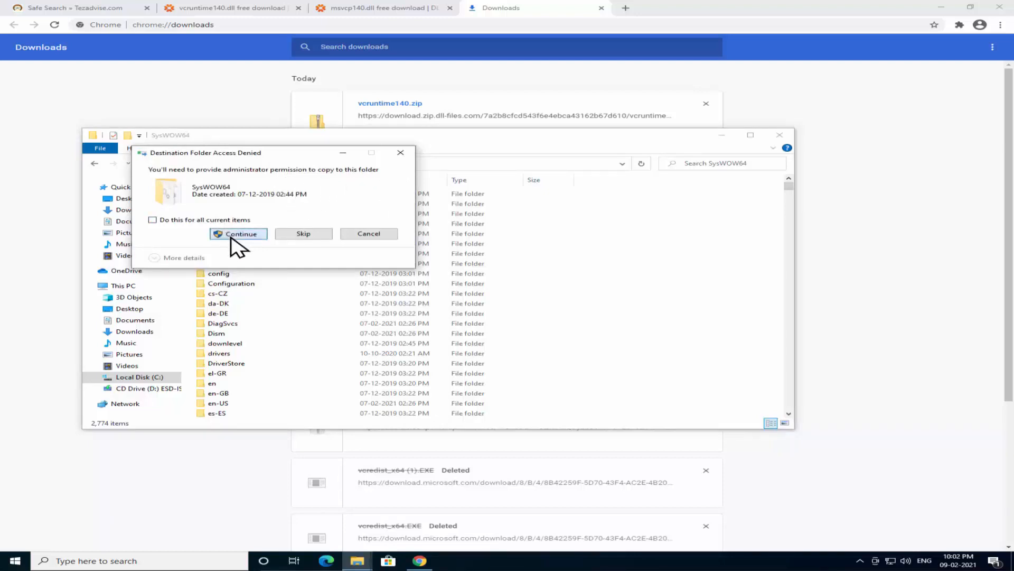
pyautogui.click(239, 234)
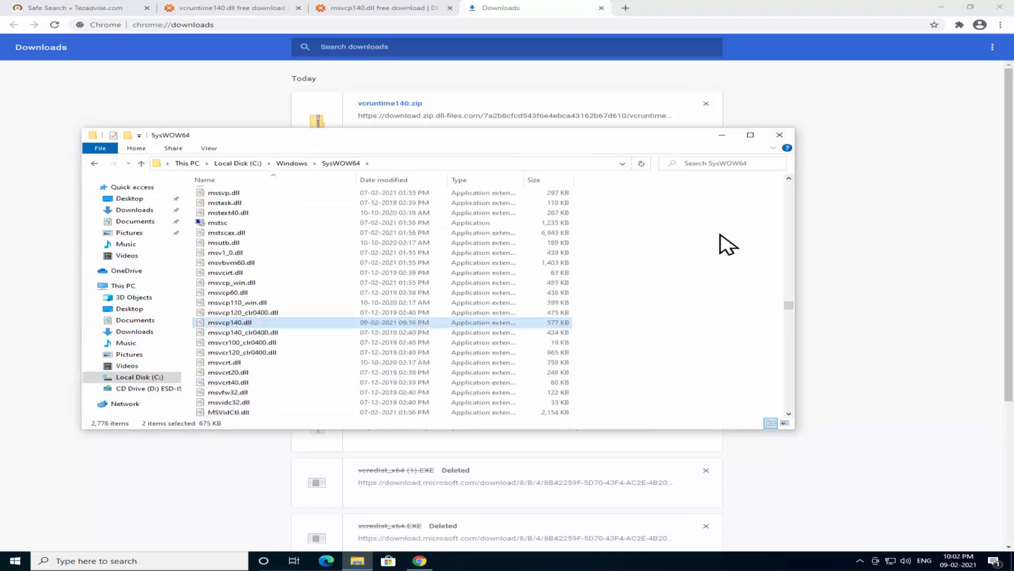
pyautogui.scroll(-3)
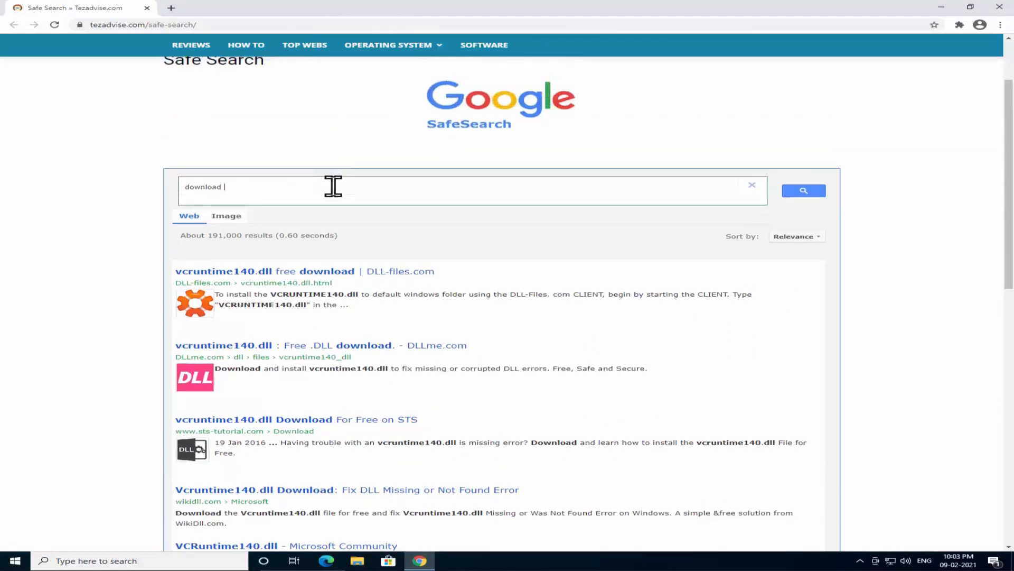
# Search Safe Search for 'download visual c++ redistributable runtime'.
pyautogui.write('visual c++ r')
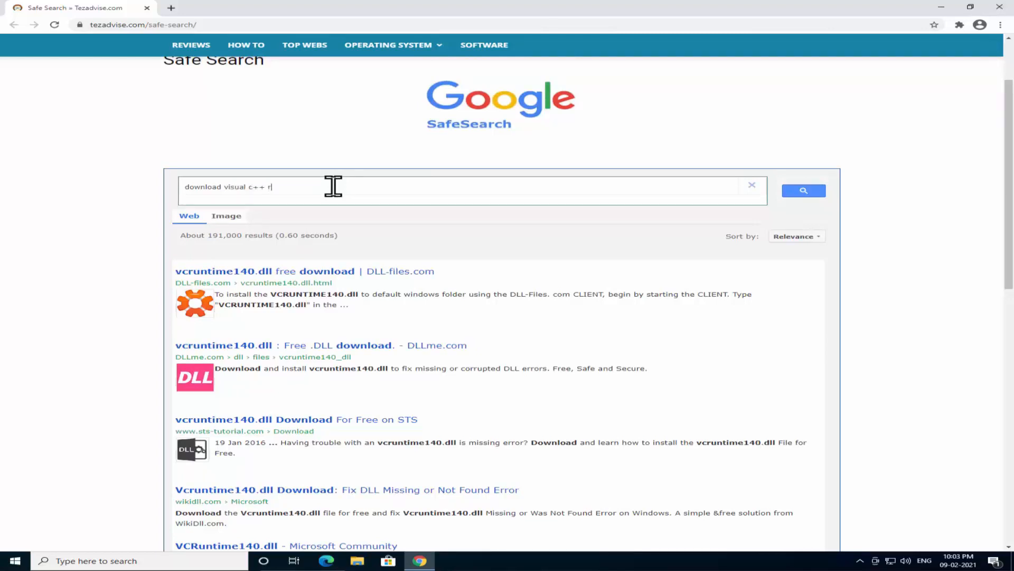
pyautogui.write('edistributable runtime')
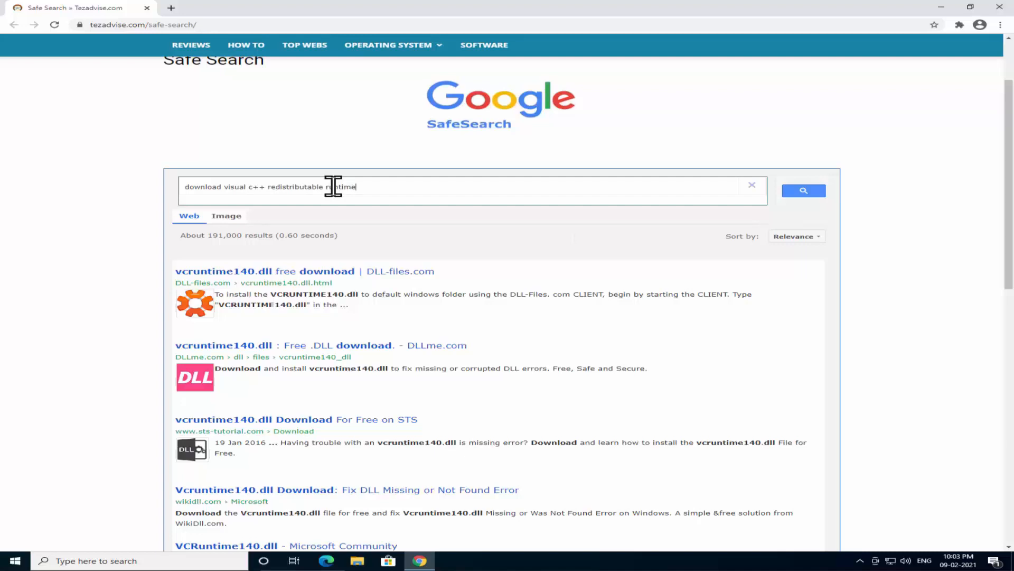
pyautogui.click(804, 190)
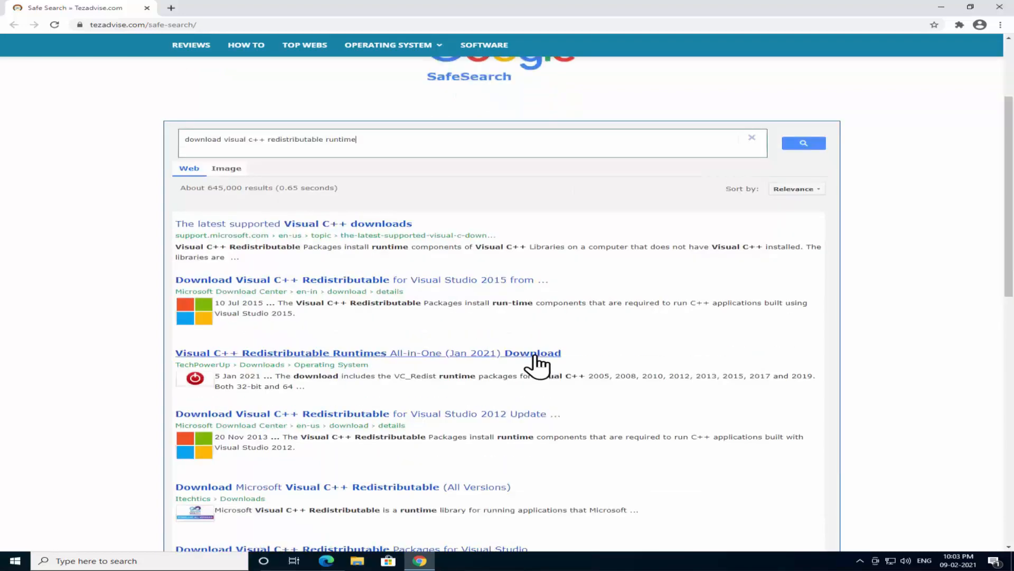
pyautogui.moveTo(465, 361)
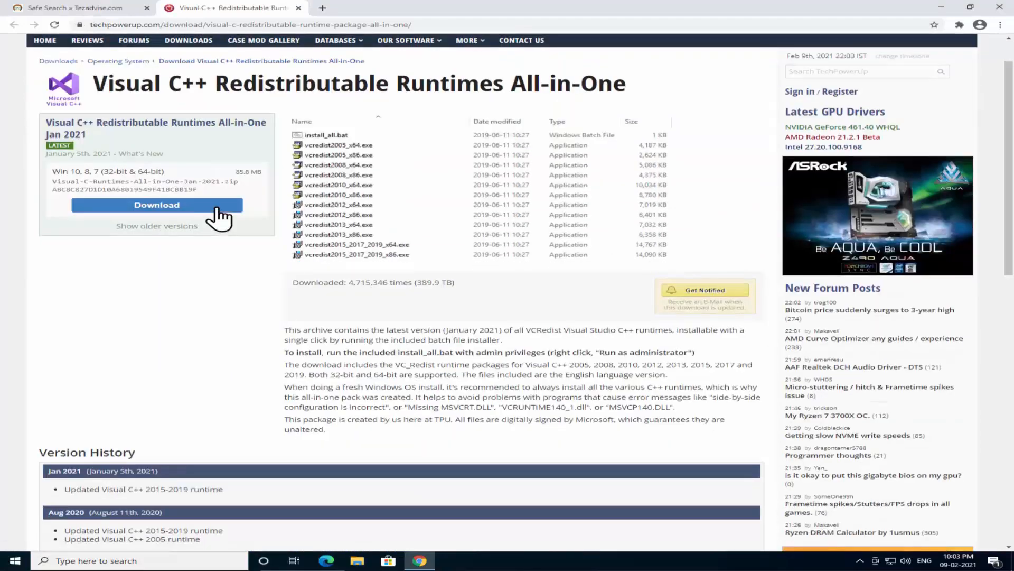
# Download the Visual C++ Runtimes All-in-One zip via the US-5 server and open it.
pyautogui.click(157, 205)
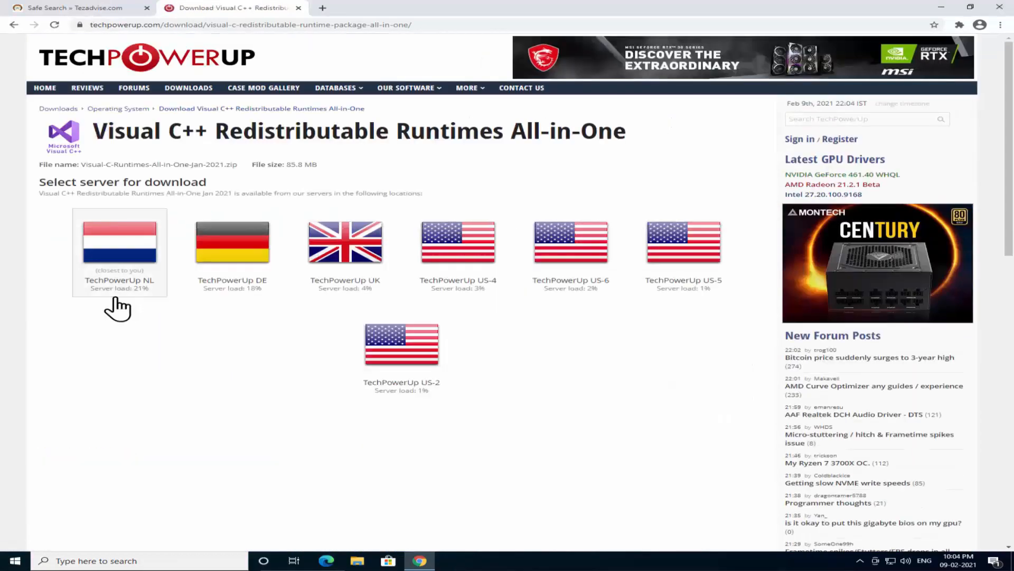
pyautogui.moveTo(400, 315)
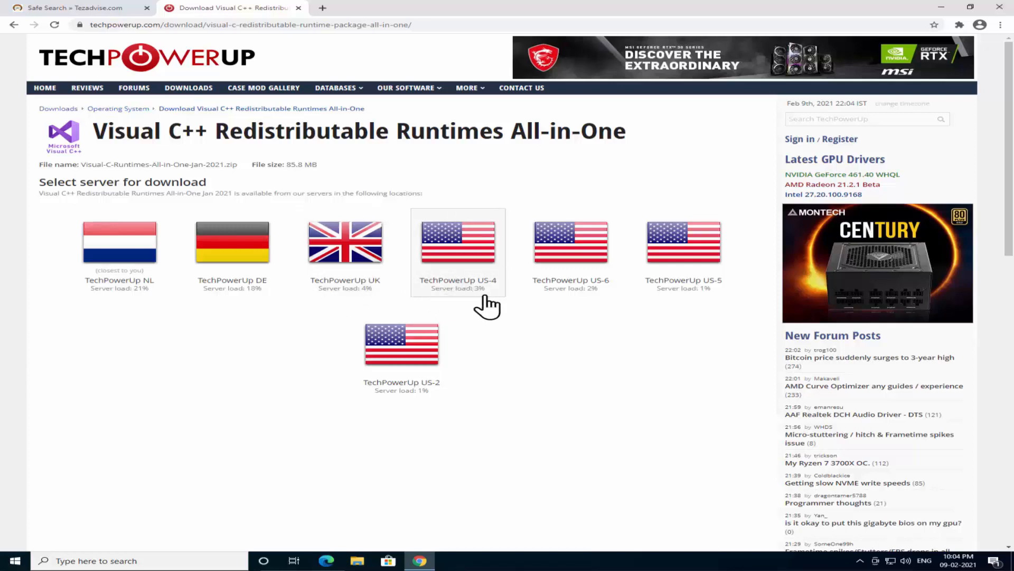
pyautogui.moveTo(621, 316)
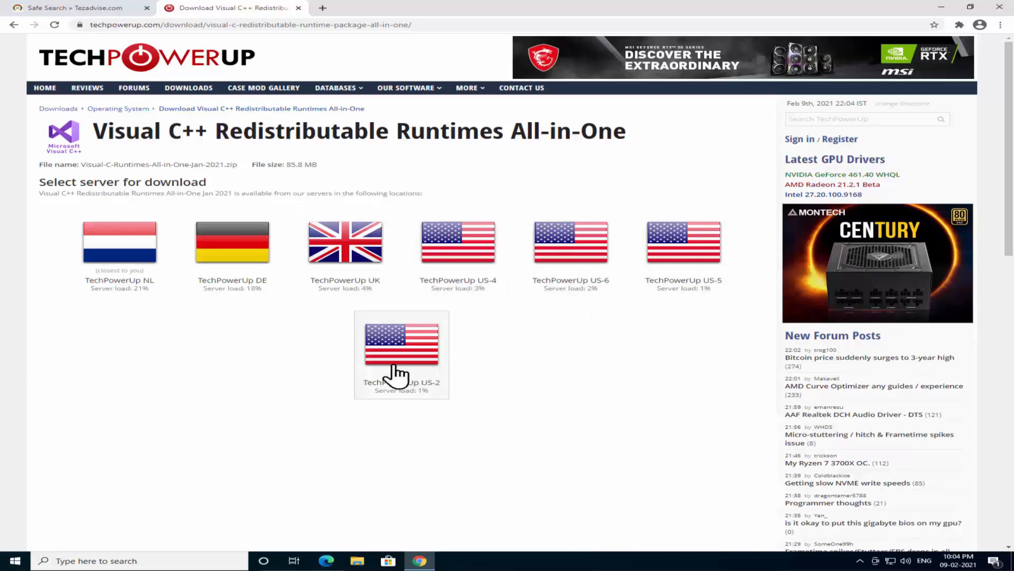
pyautogui.moveTo(703, 304)
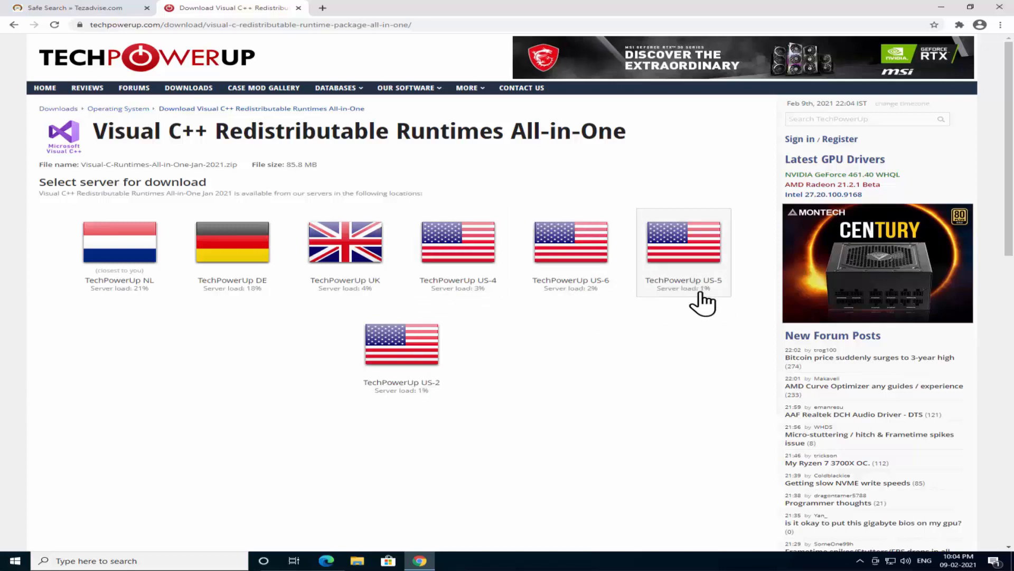
pyautogui.click(683, 243)
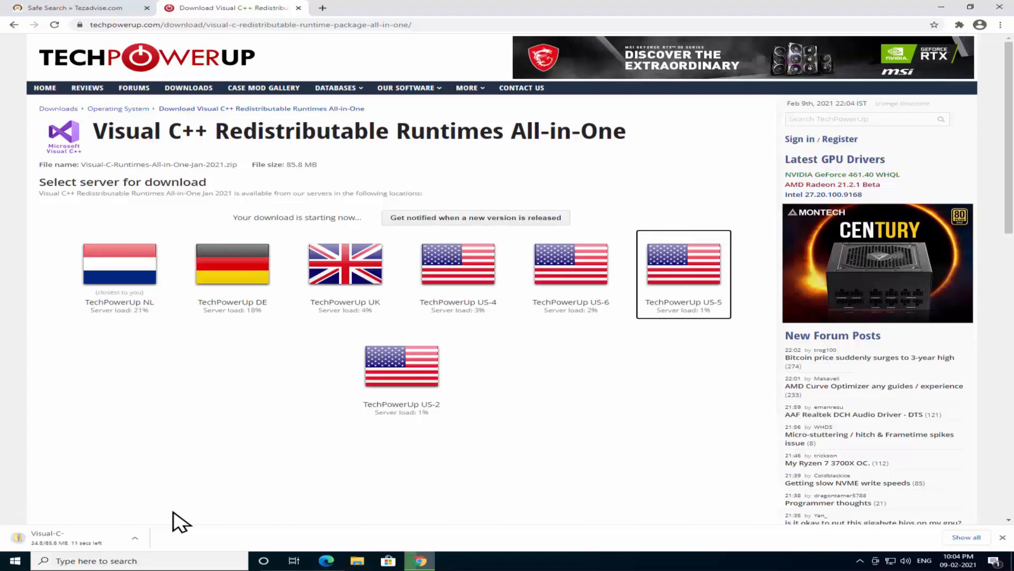
pyautogui.moveTo(205, 405)
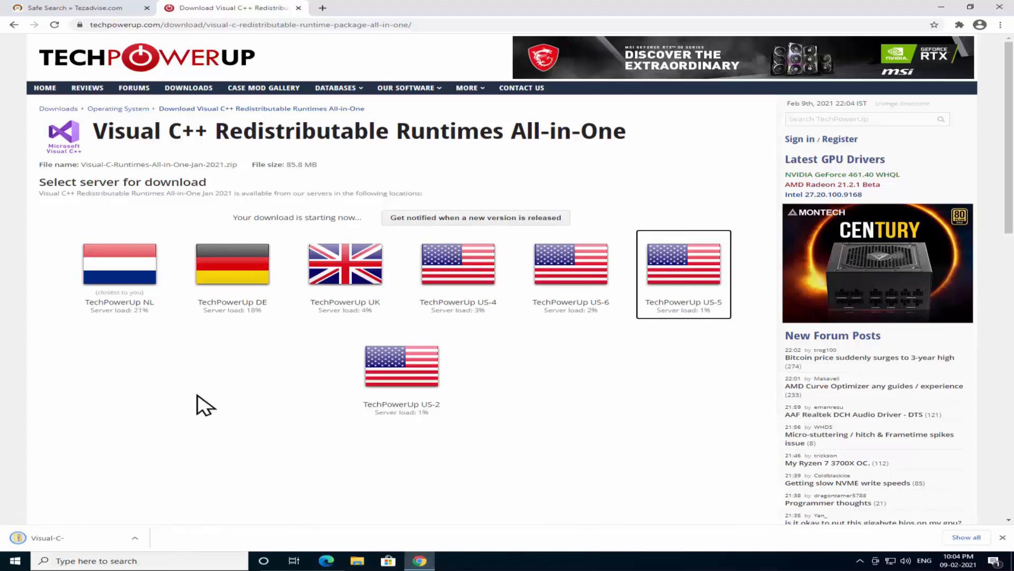
pyautogui.click(136, 538)
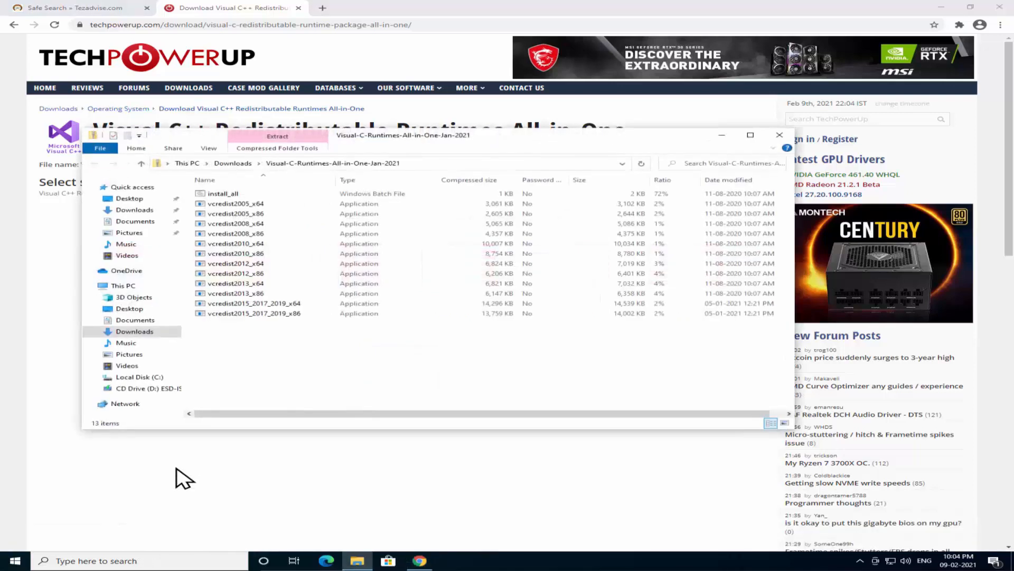
# Extract all files from the runtimes zip into Downloads, then run the extracted install_all batch file.
pyautogui.rightClick(223, 194)
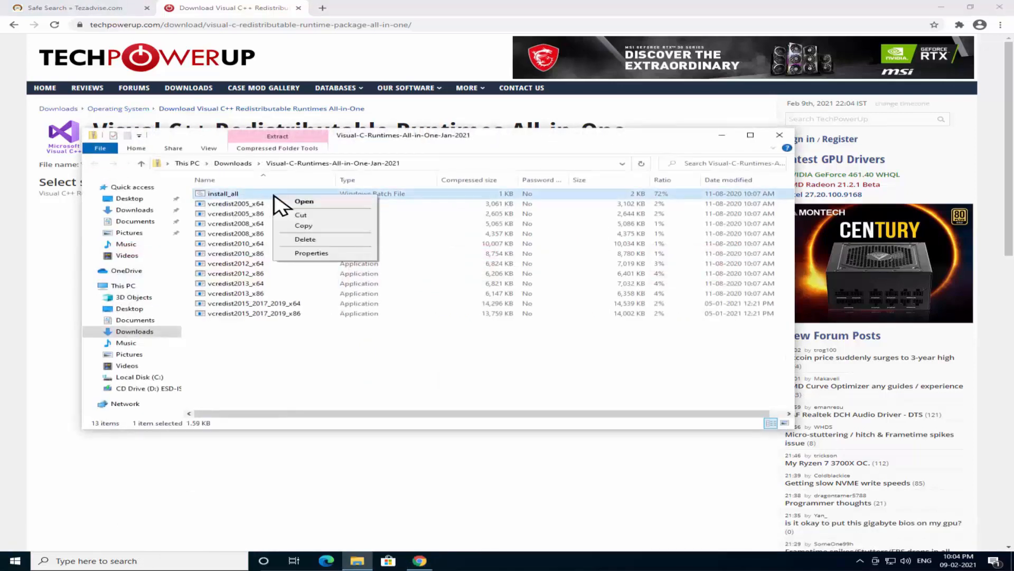
pyautogui.click(303, 201)
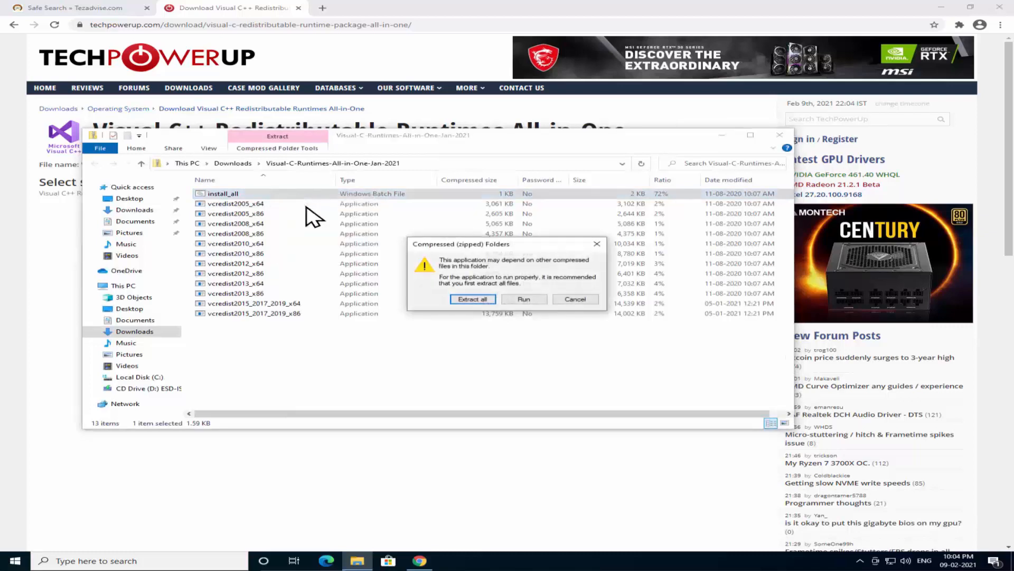
pyautogui.click(473, 299)
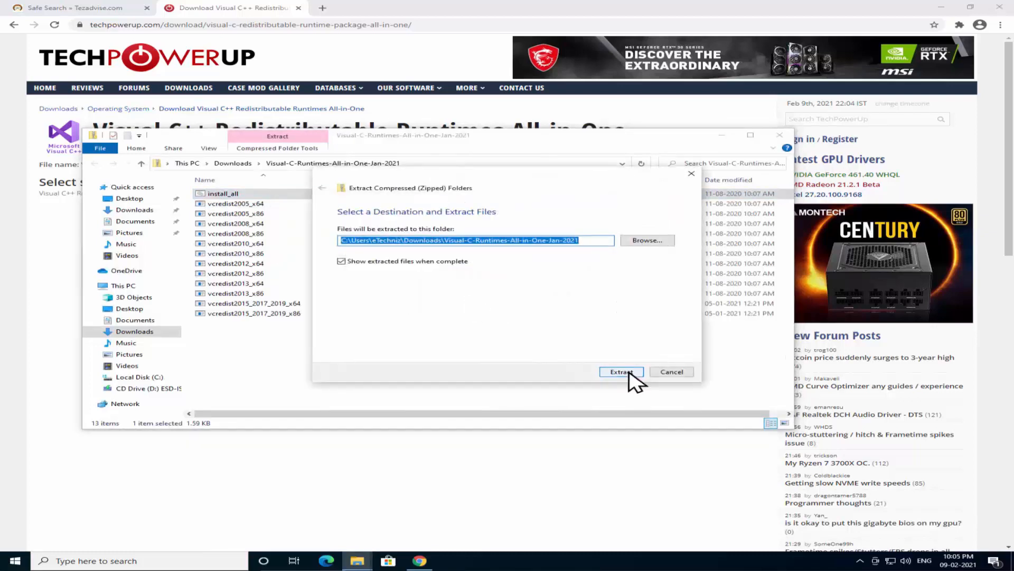
pyautogui.click(620, 371)
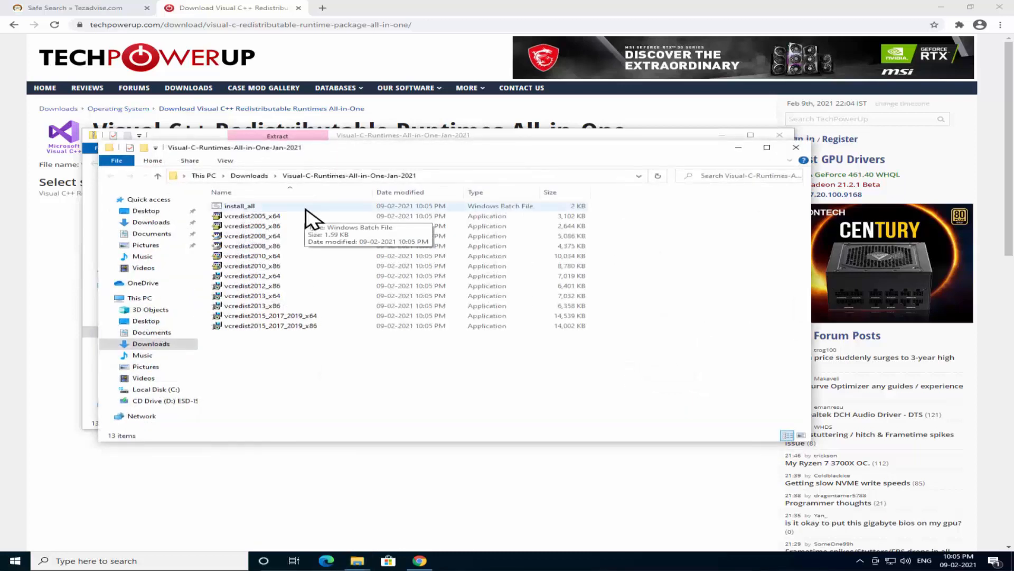
pyautogui.click(238, 205)
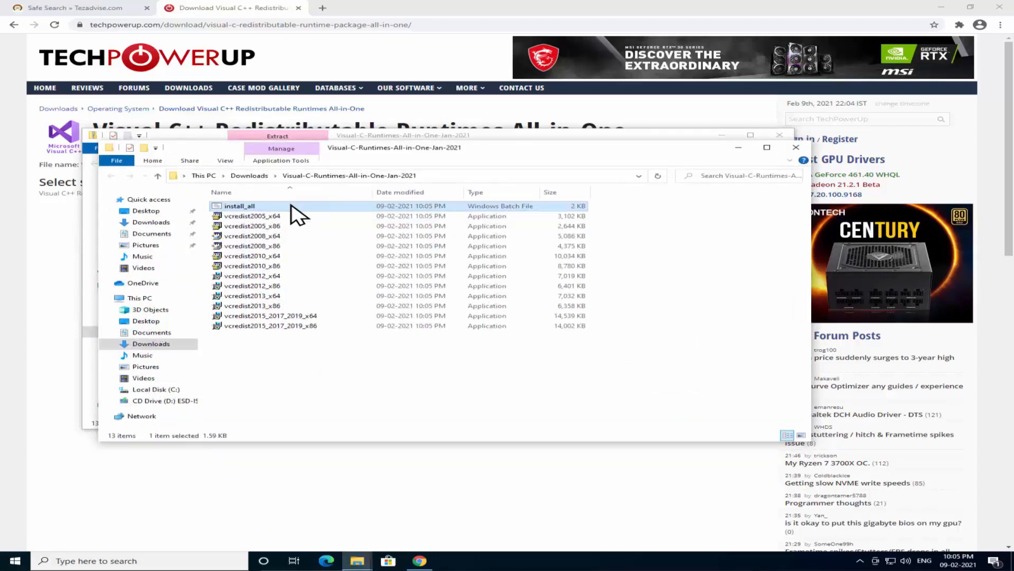
pyautogui.doubleClick(238, 206)
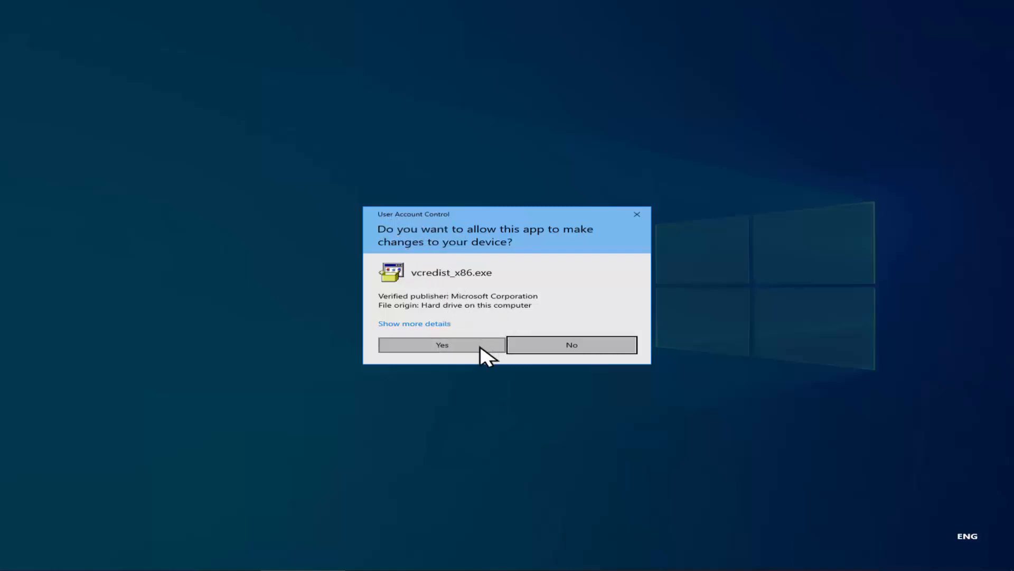
# Approve each vcredist UAC prompt, x86 and x64, including the 2013 and 2015-2019 packages.
pyautogui.click(441, 344)
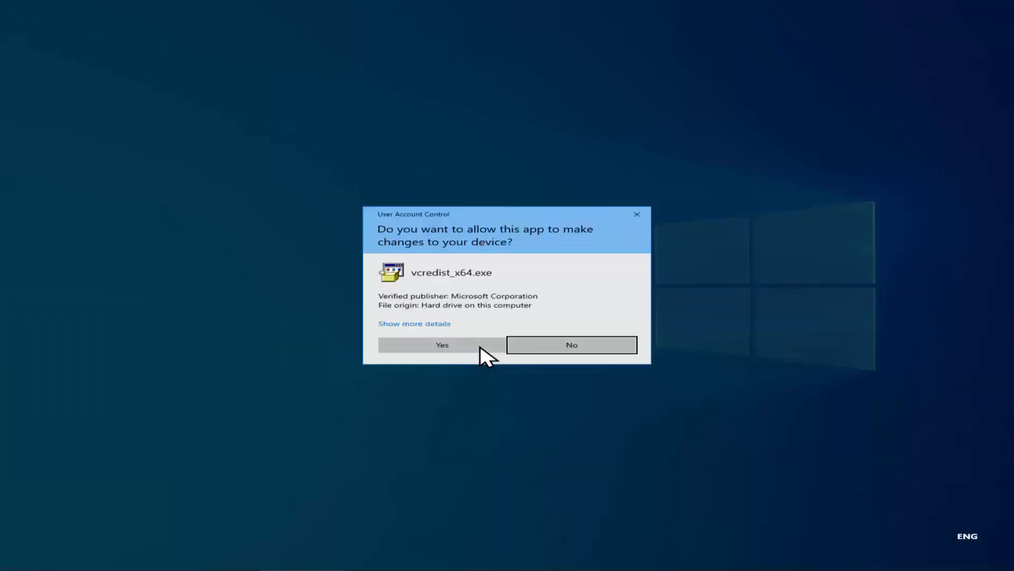
pyautogui.click(441, 344)
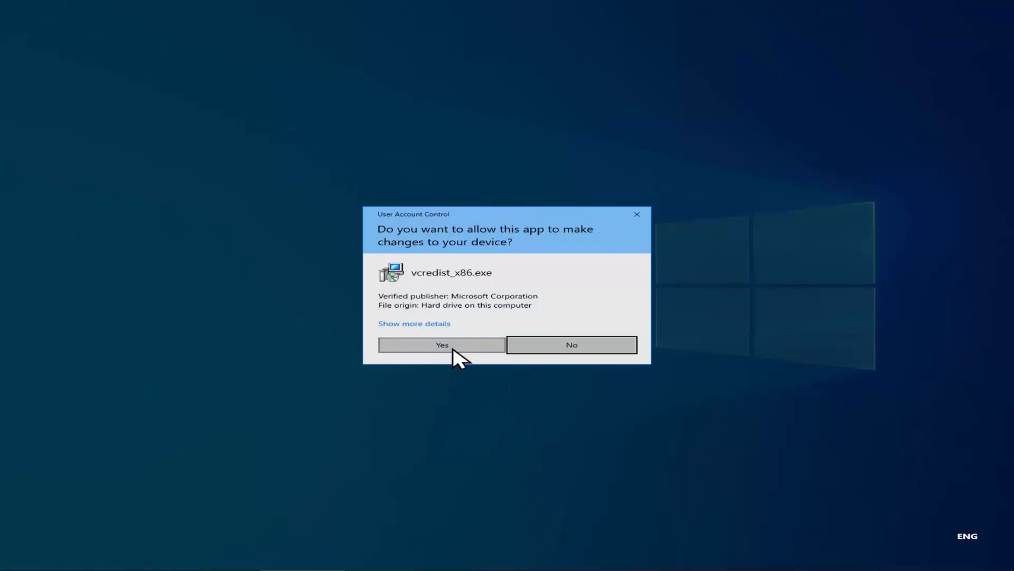
pyautogui.click(442, 344)
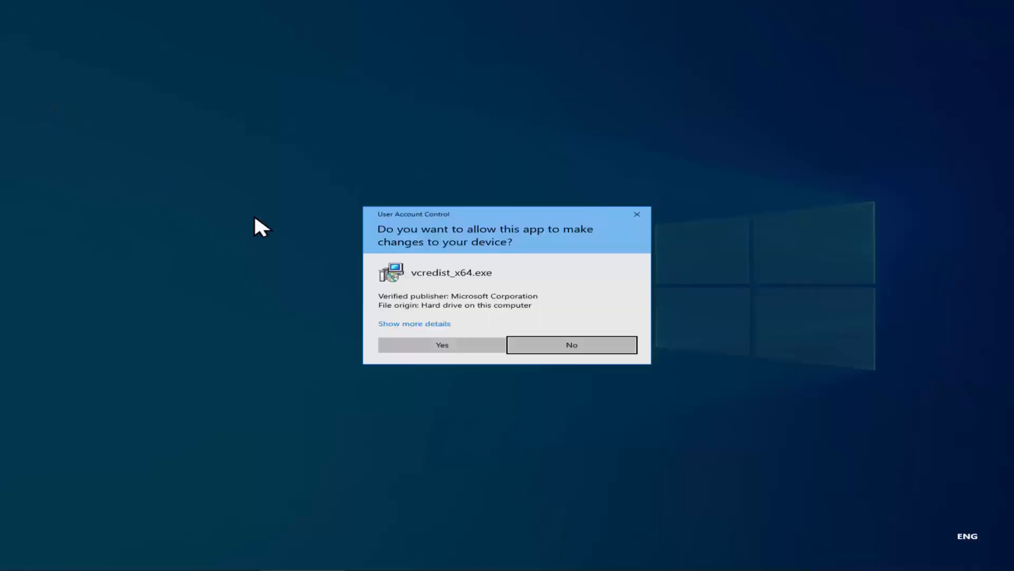
pyautogui.click(442, 344)
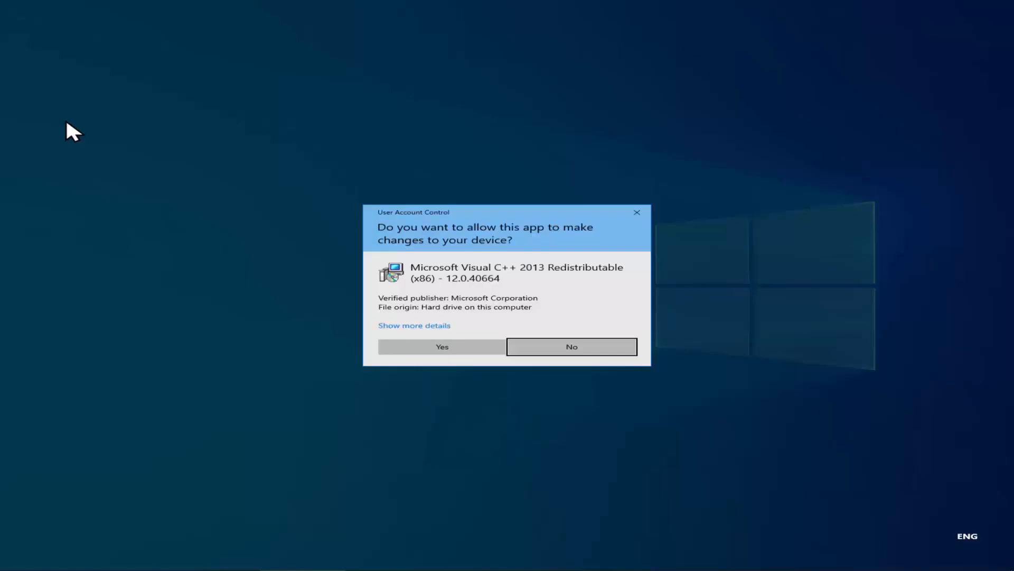
pyautogui.click(442, 346)
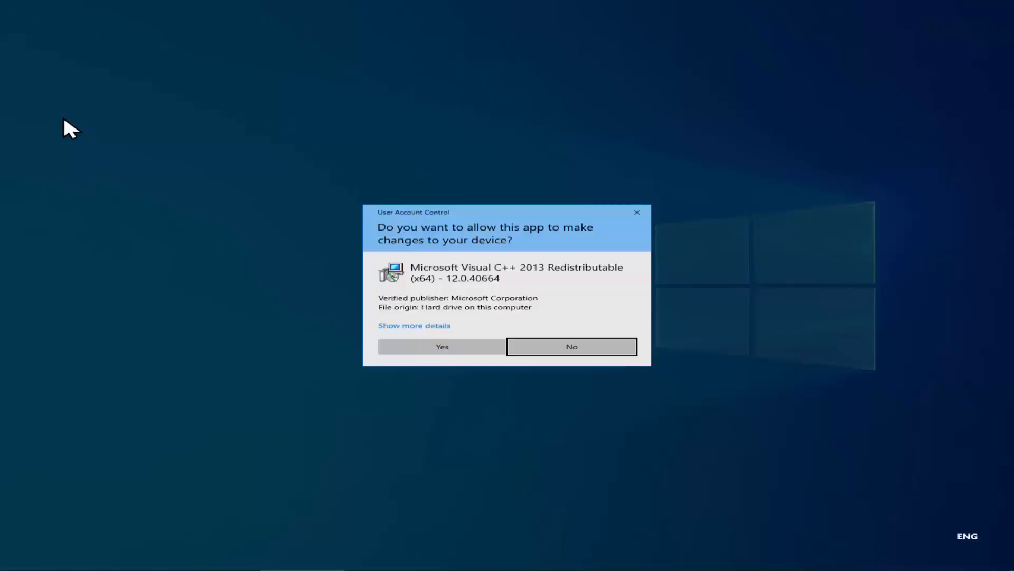
pyautogui.click(442, 346)
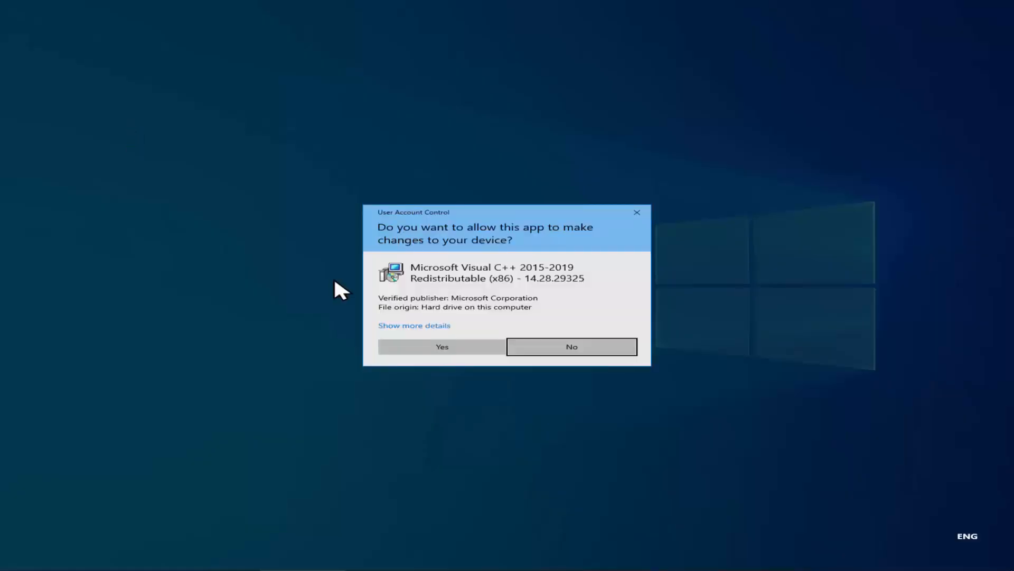
pyautogui.click(442, 346)
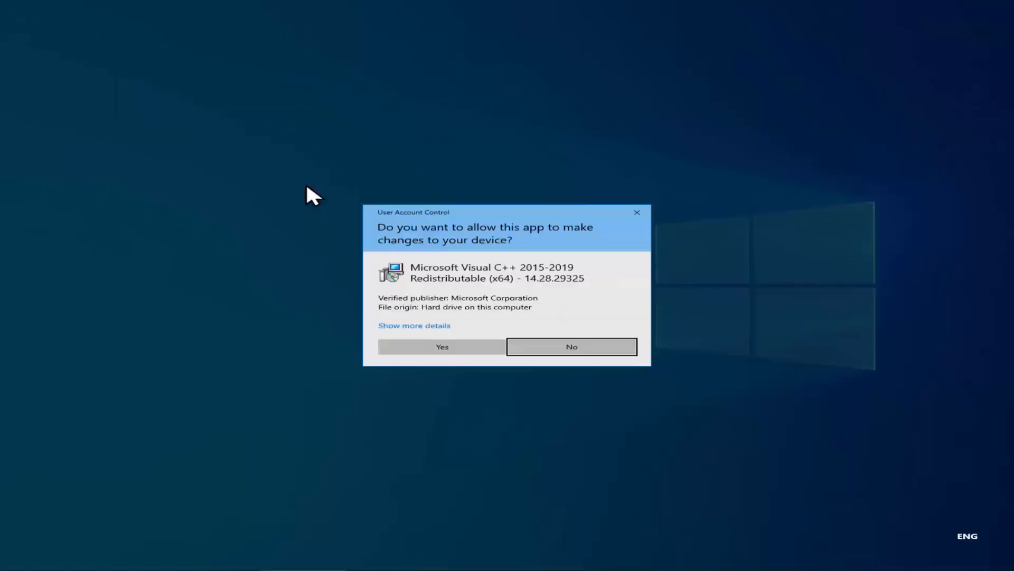
pyautogui.click(442, 346)
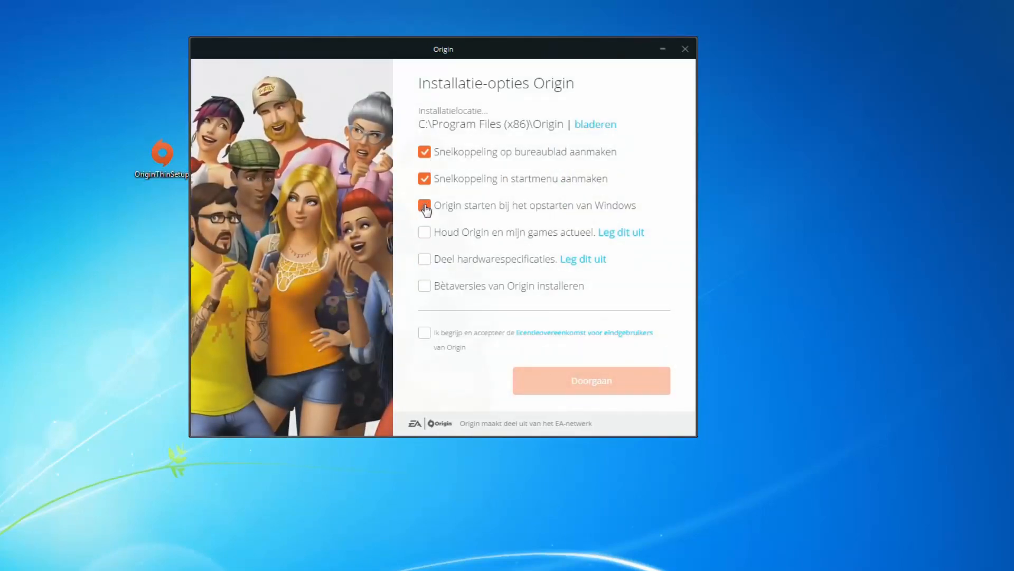
# Dismiss the Origin installer options to return to the Windows 10 desktop.
pyautogui.click(685, 48)
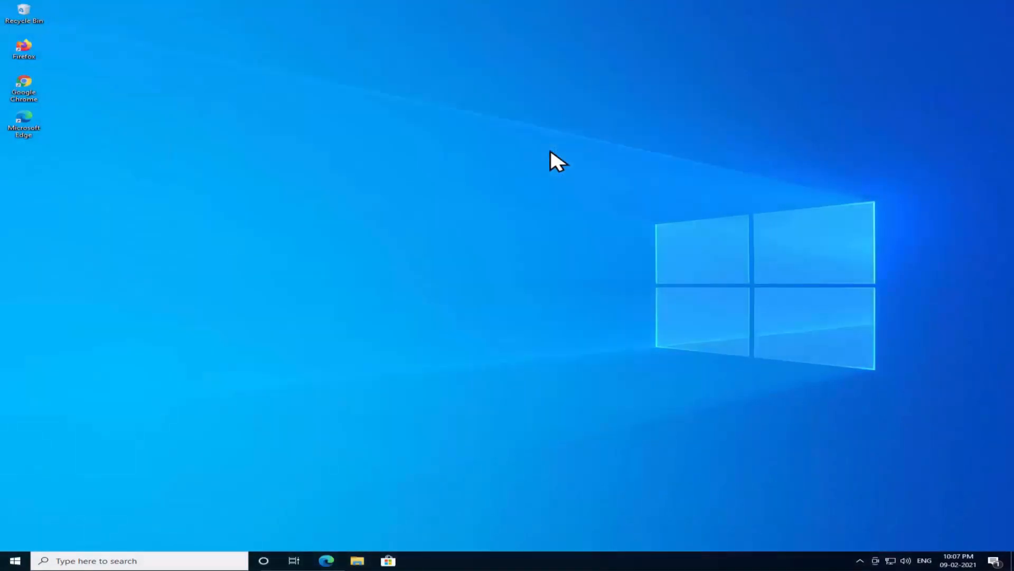